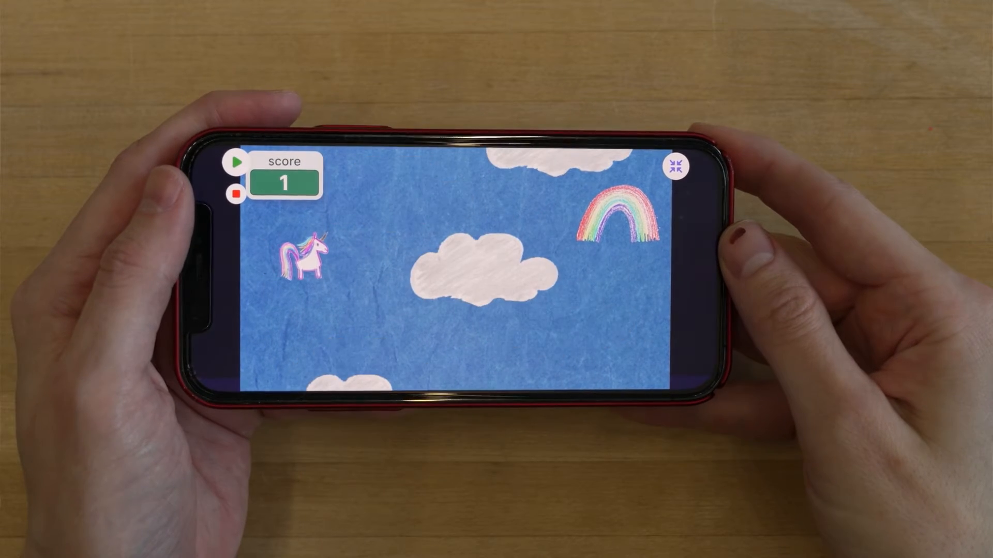
# Step: Start a new project, add the duck emoji sprite and choose the plain light blue backdrop
pyautogui.click(675, 166)
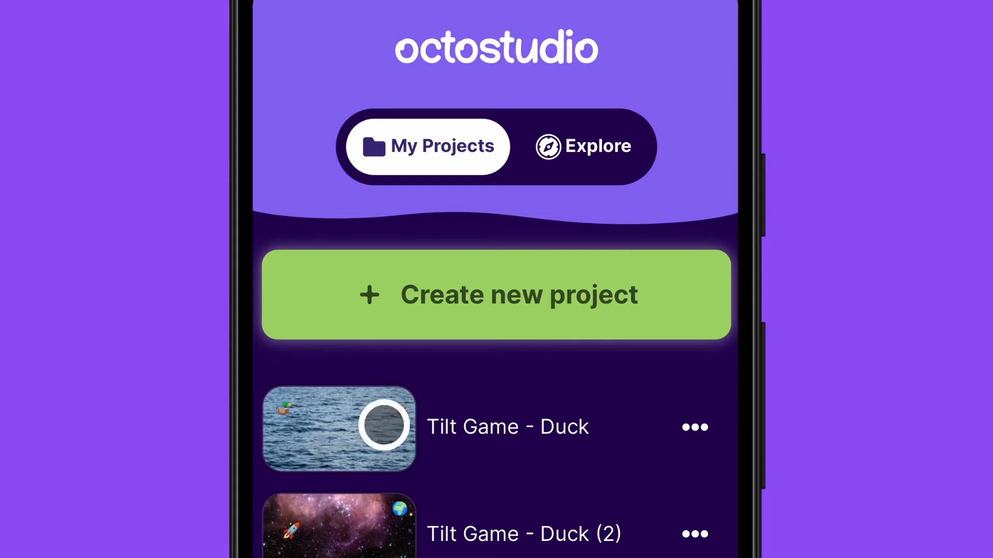
pyautogui.click(496, 294)
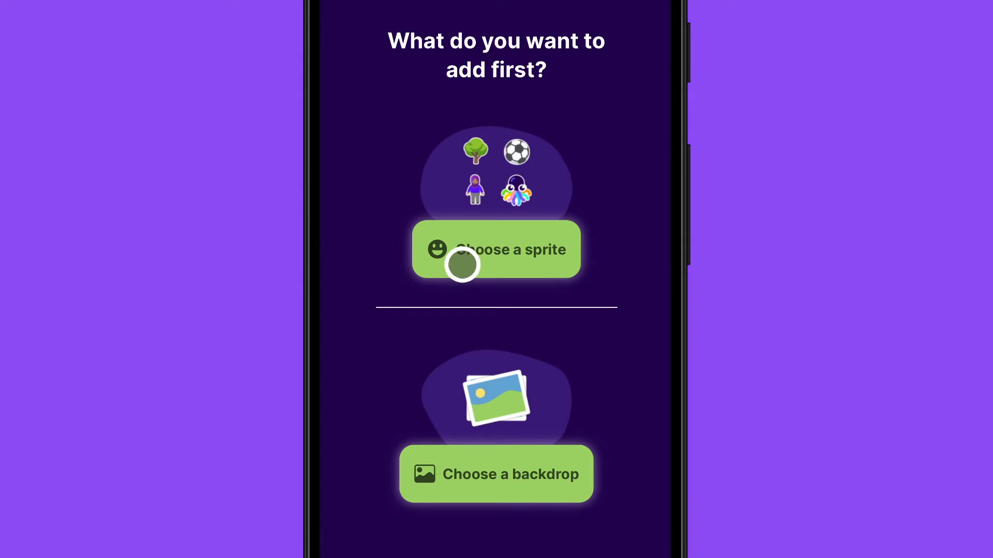
pyautogui.click(496, 249)
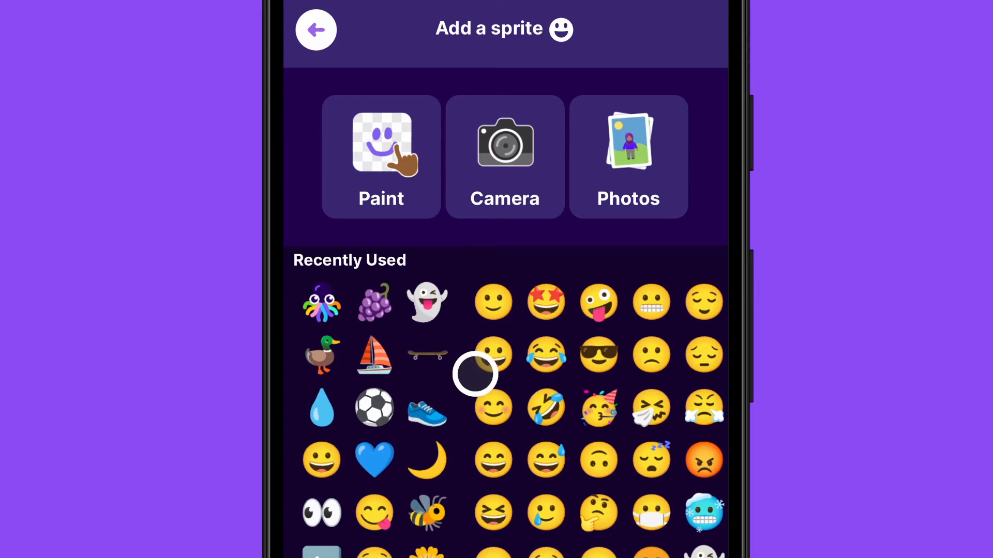
pyautogui.moveTo(354, 386)
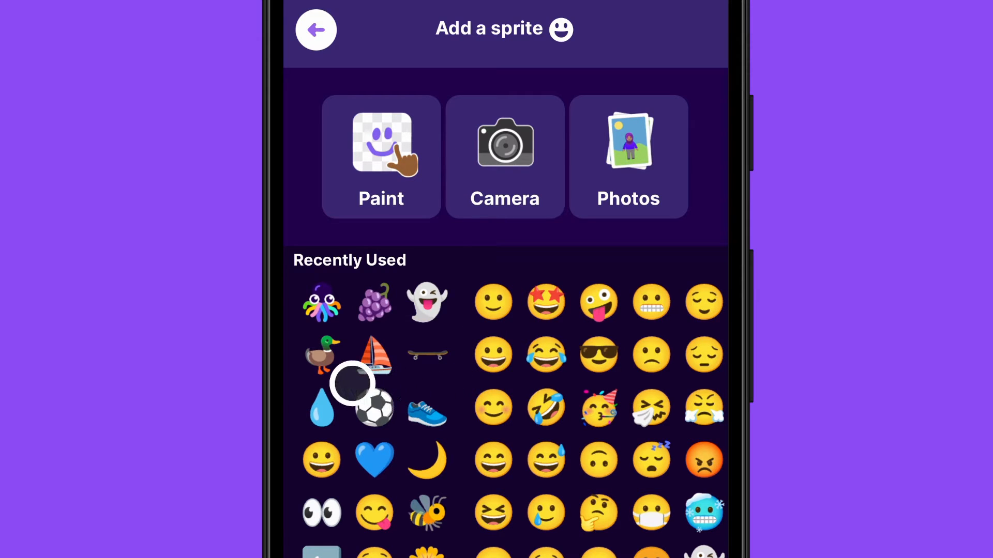
pyautogui.click(323, 353)
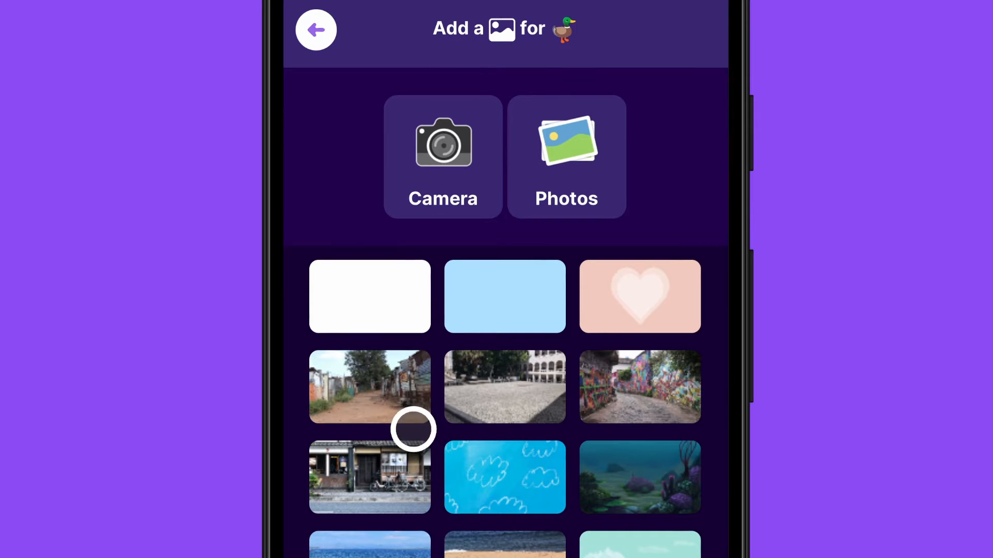
pyautogui.click(504, 297)
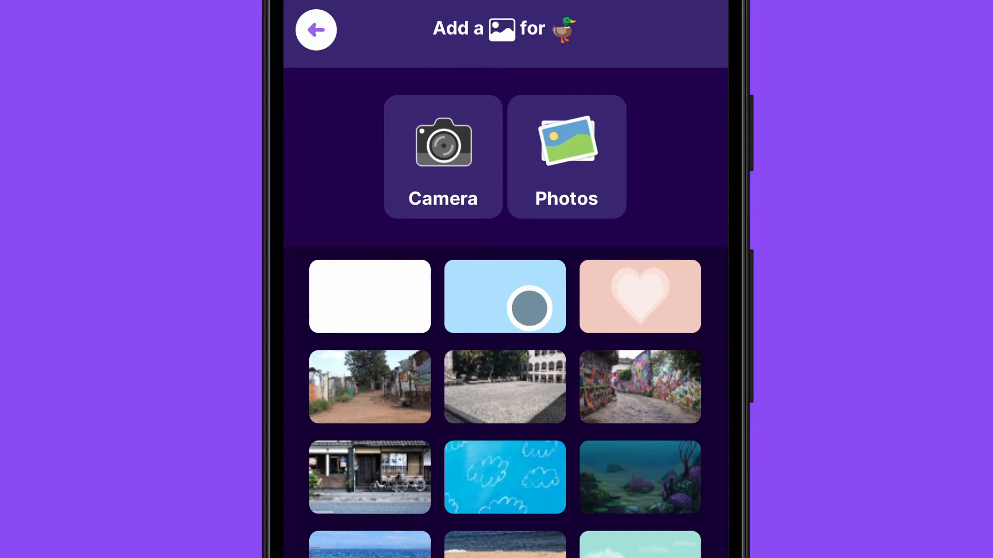
pyautogui.click(316, 29)
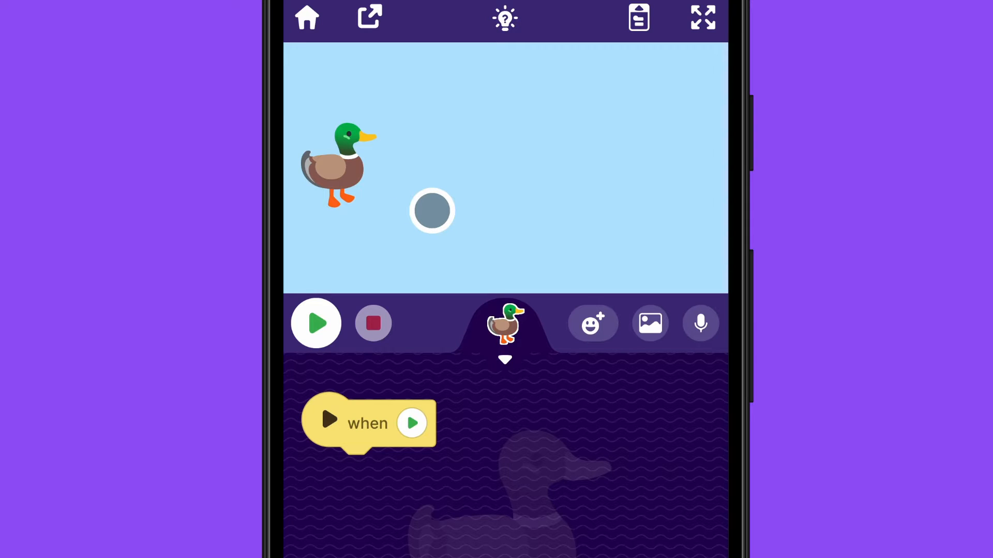
# Step: Select the duck on the stage to shrink it and bring up its costumes
pyautogui.click(335, 164)
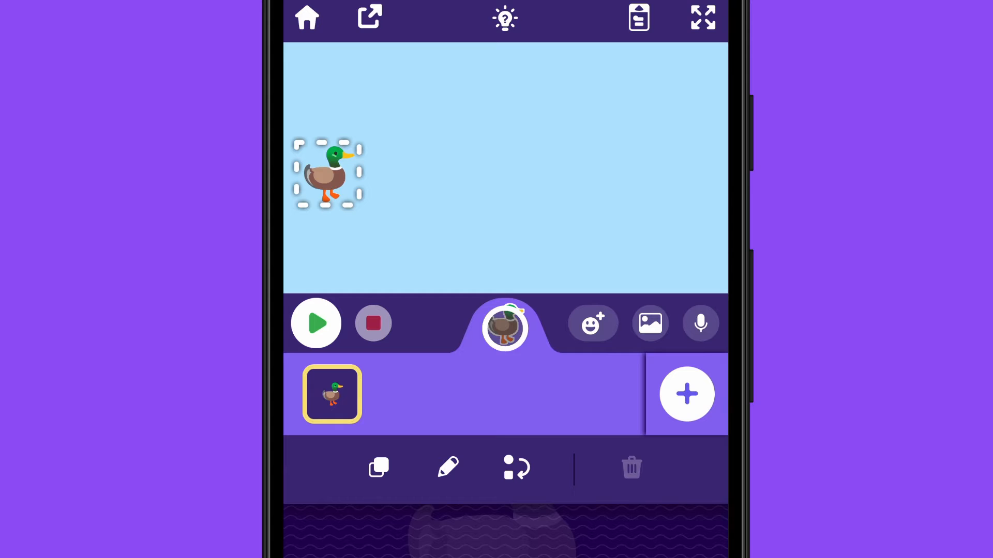
# Step: Open the duck's costume paint editor, return, and show the start-event block palette
pyautogui.click(449, 469)
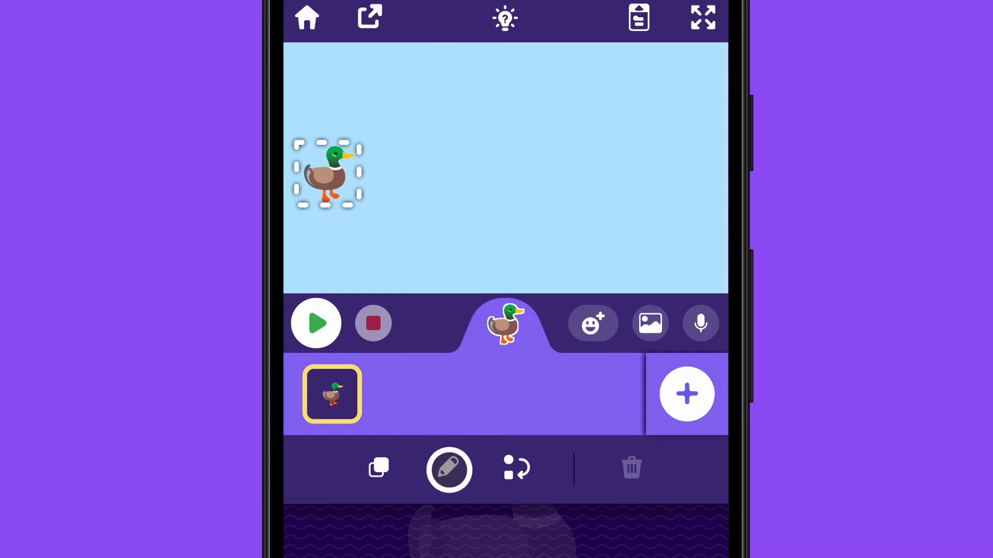
pyautogui.click(449, 470)
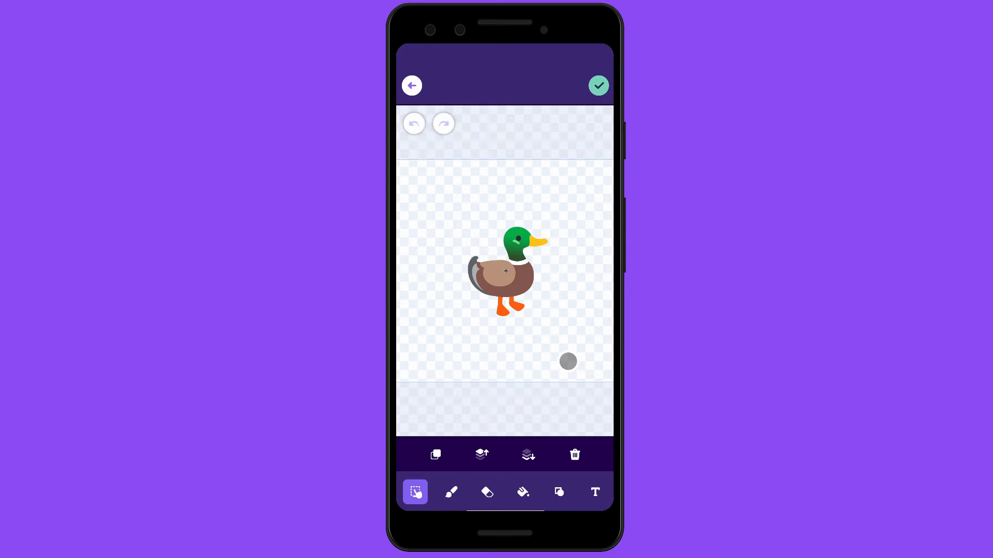
pyautogui.click(414, 123)
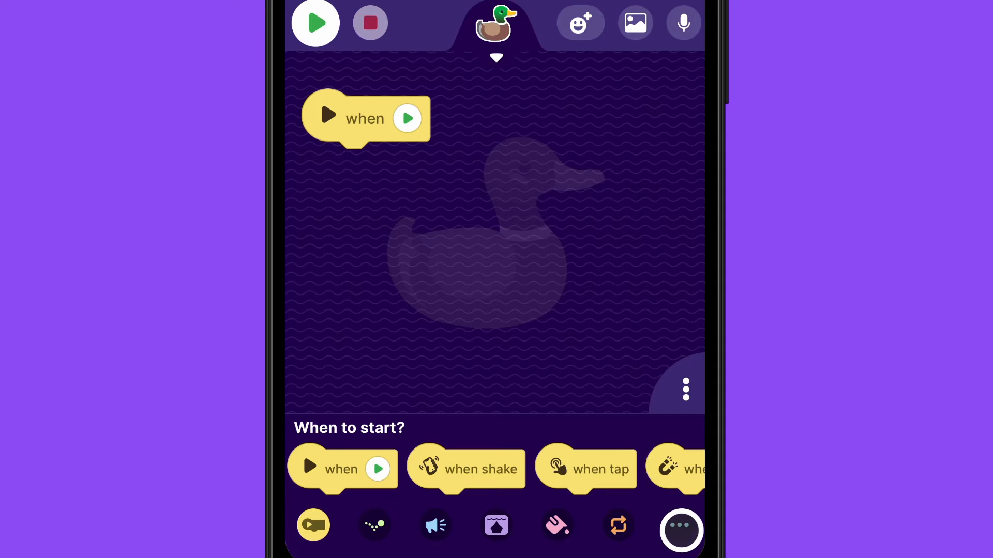
# Step: Build 'when play, forever, tilt to move' for the duck, then run and stop the game
pyautogui.click(680, 525)
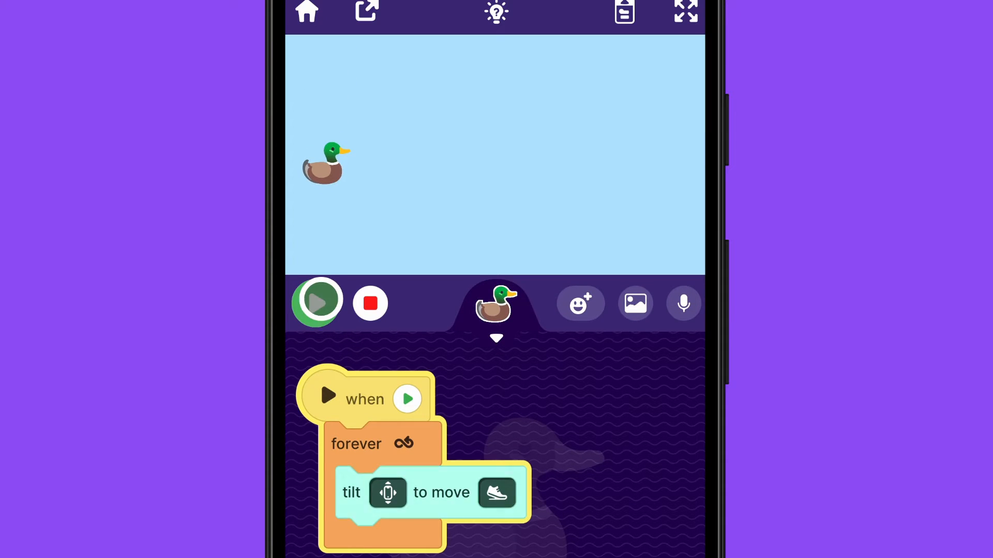
pyautogui.click(316, 302)
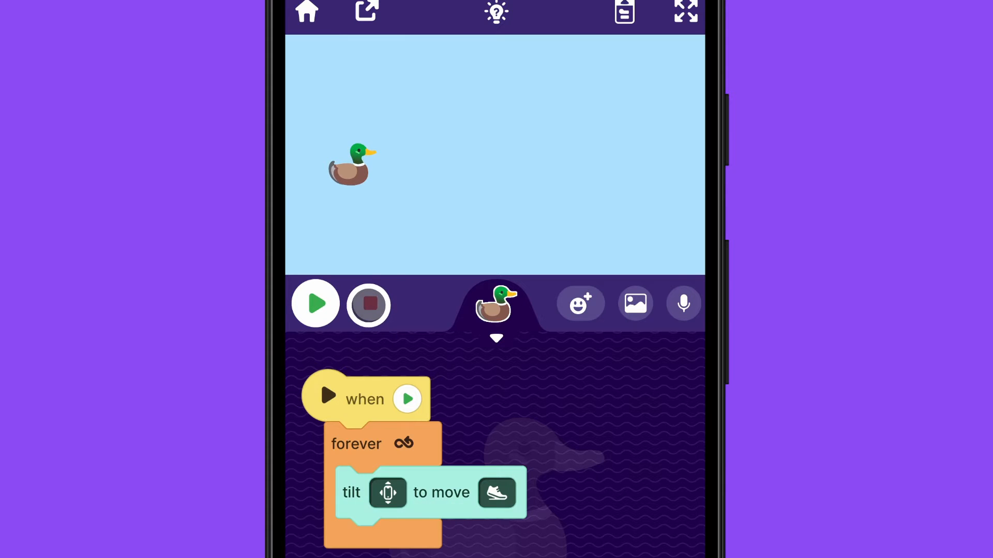
pyautogui.click(315, 304)
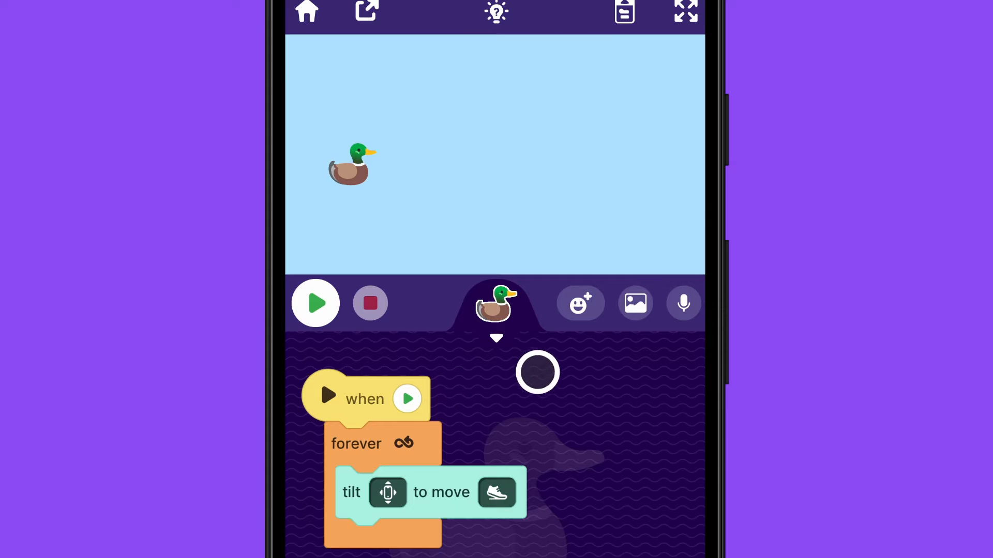
# Step: Add the grapes emoji from Recently Used as a second sprite
pyautogui.click(578, 302)
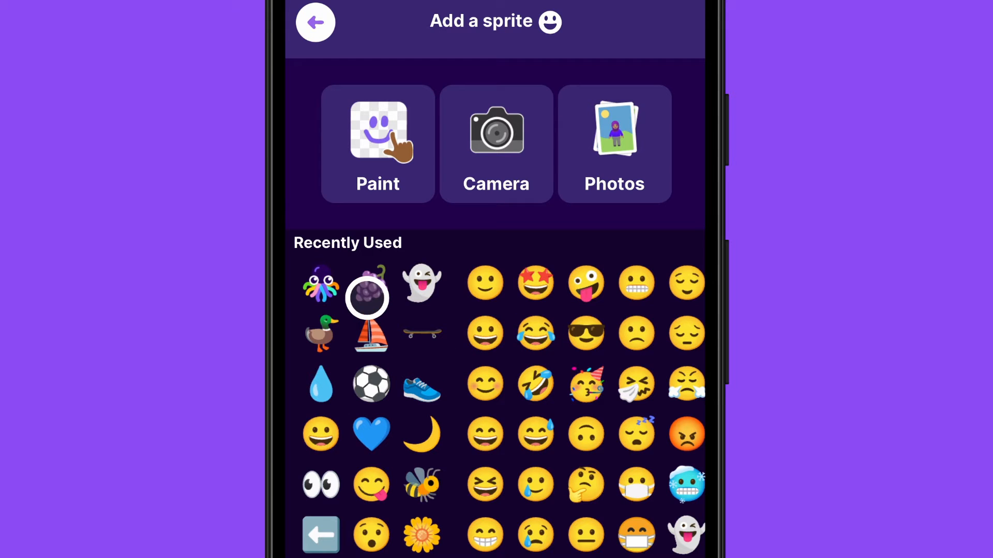
pyautogui.click(371, 298)
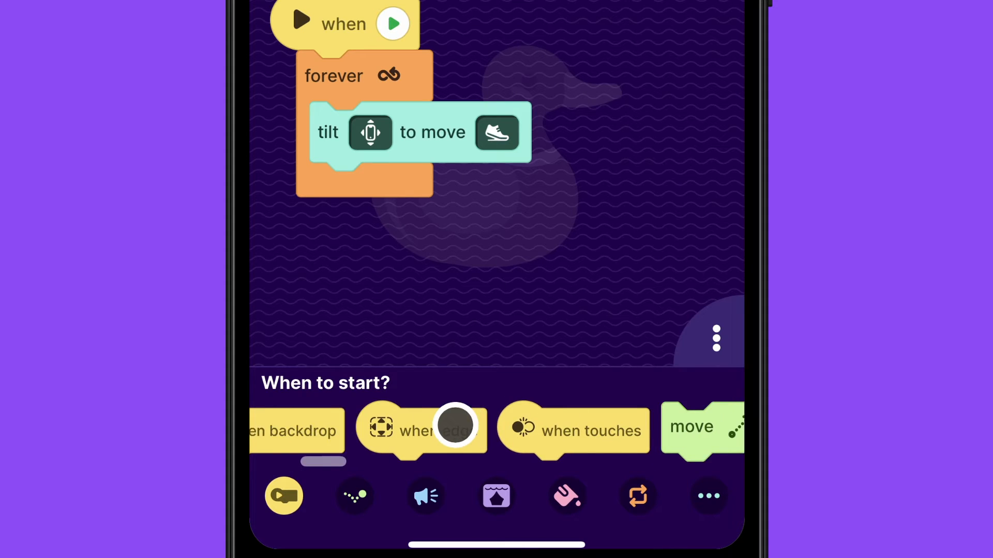
# Step: Add a 'when duck touches grapes' script that changes a new 'level' variable by 1
pyautogui.click(354, 496)
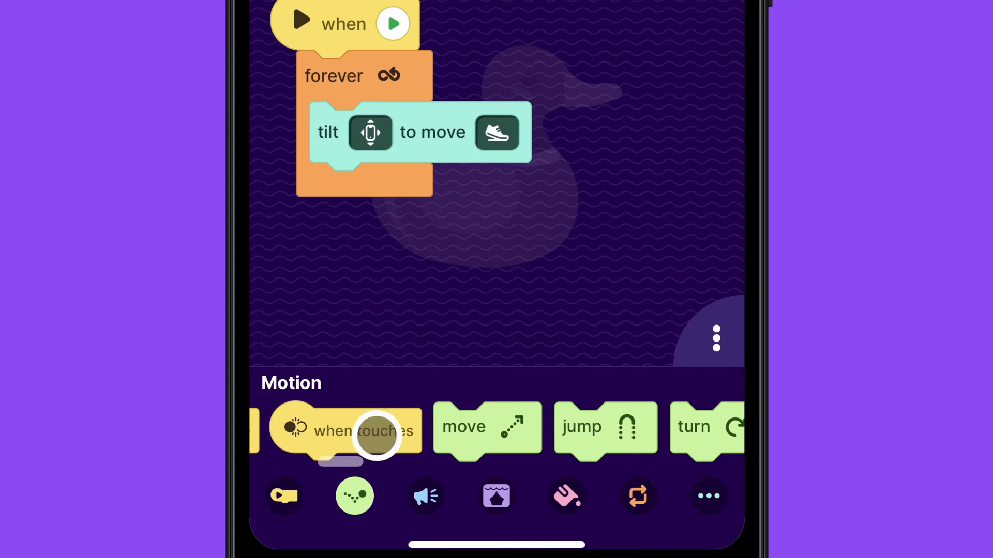
pyautogui.moveTo(364, 431); pyautogui.dragTo(355, 260)
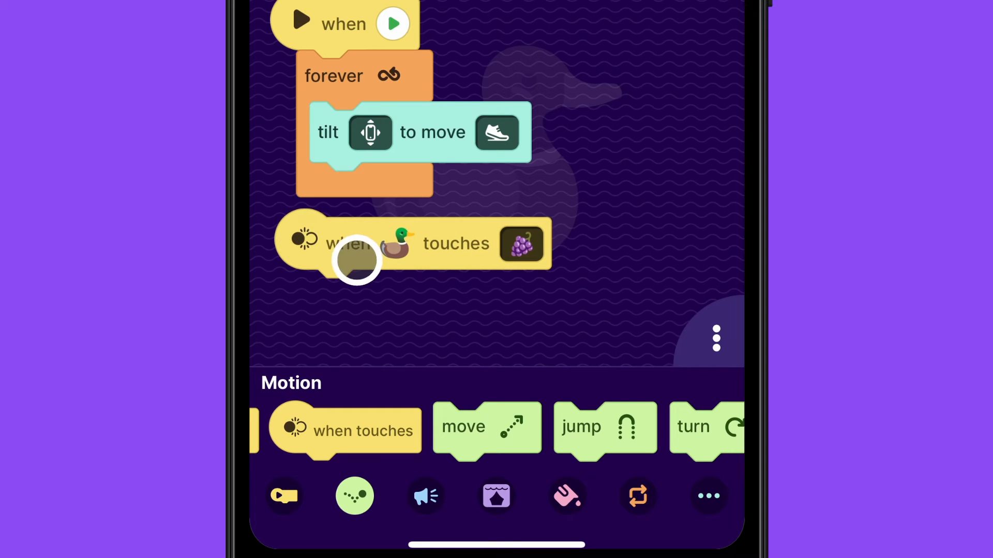
pyautogui.moveTo(355, 260); pyautogui.dragTo(526, 260)
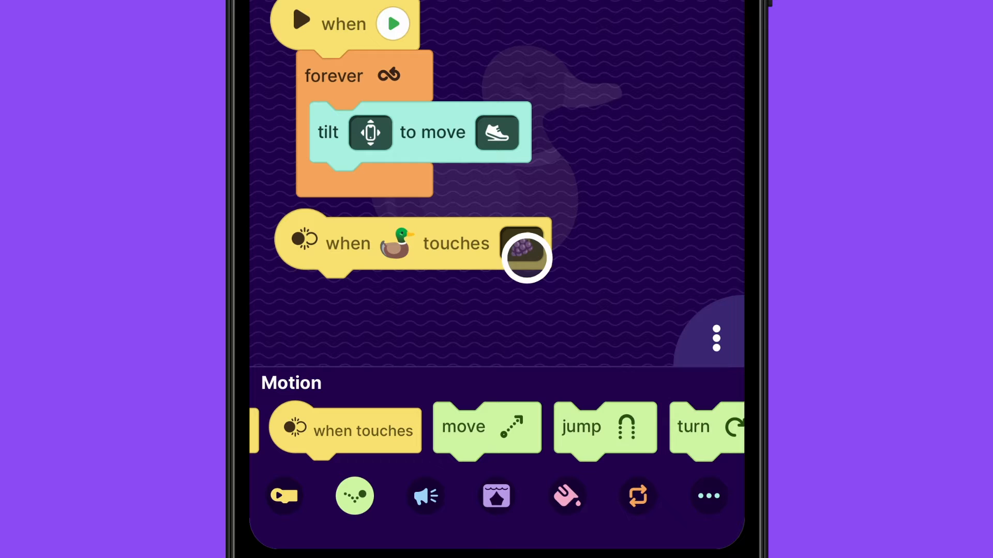
pyautogui.click(707, 495)
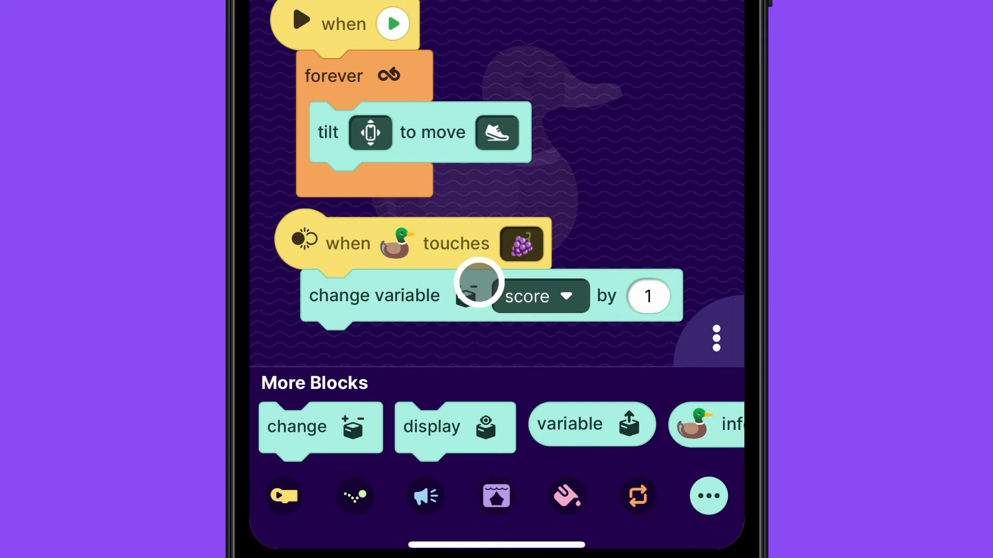
pyautogui.click(538, 296)
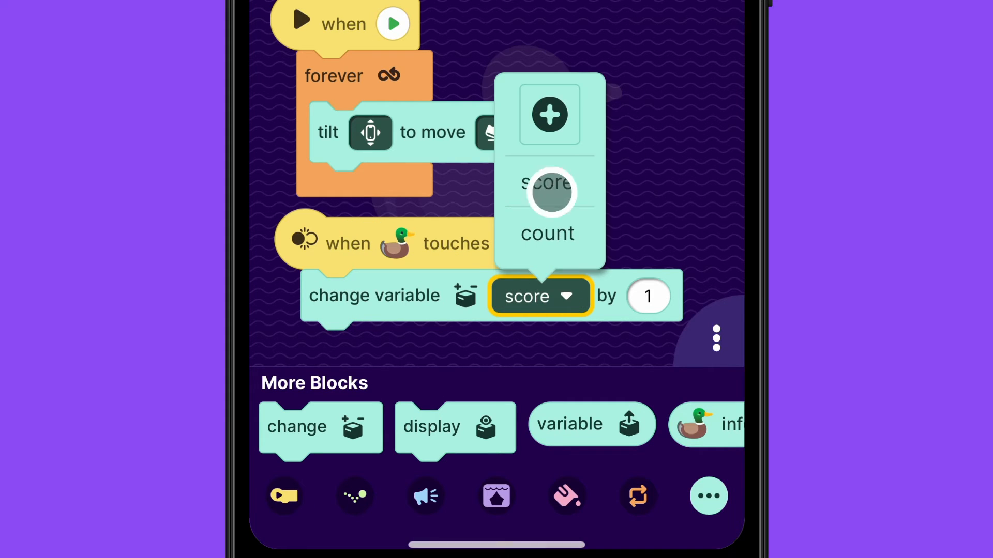
pyautogui.click(550, 115)
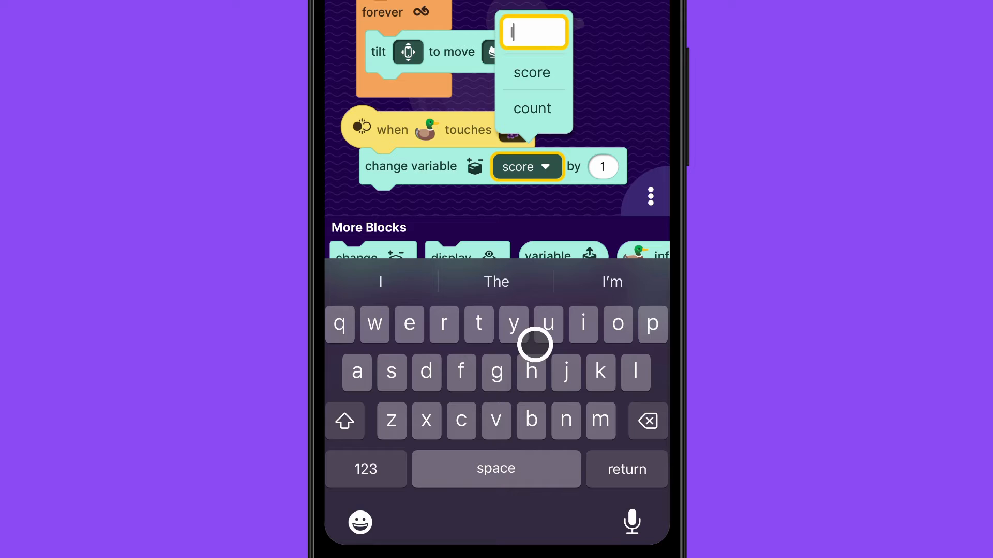
pyautogui.write('lev')
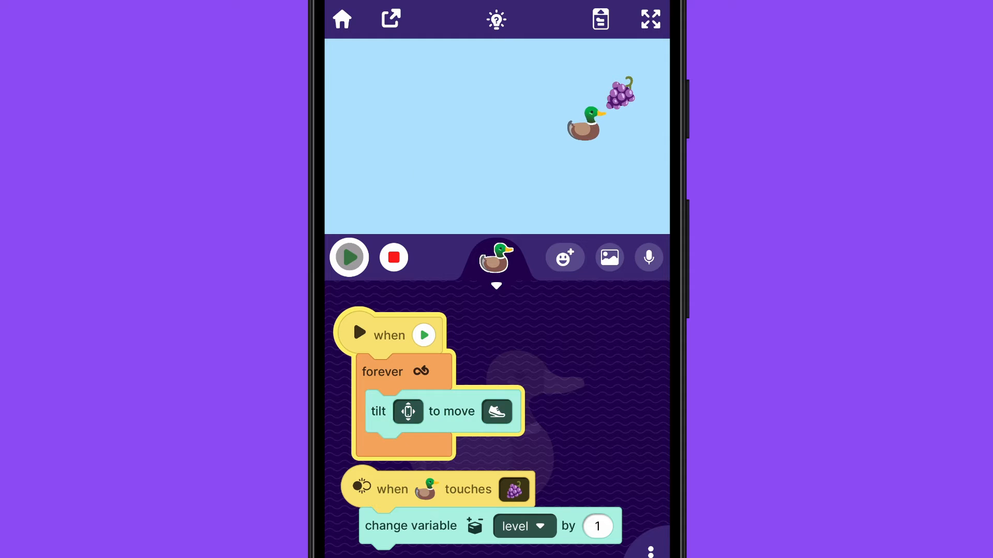
# Step: Play and restart the game, watching the level counter climb to 3 on grape touches
pyautogui.click(348, 257)
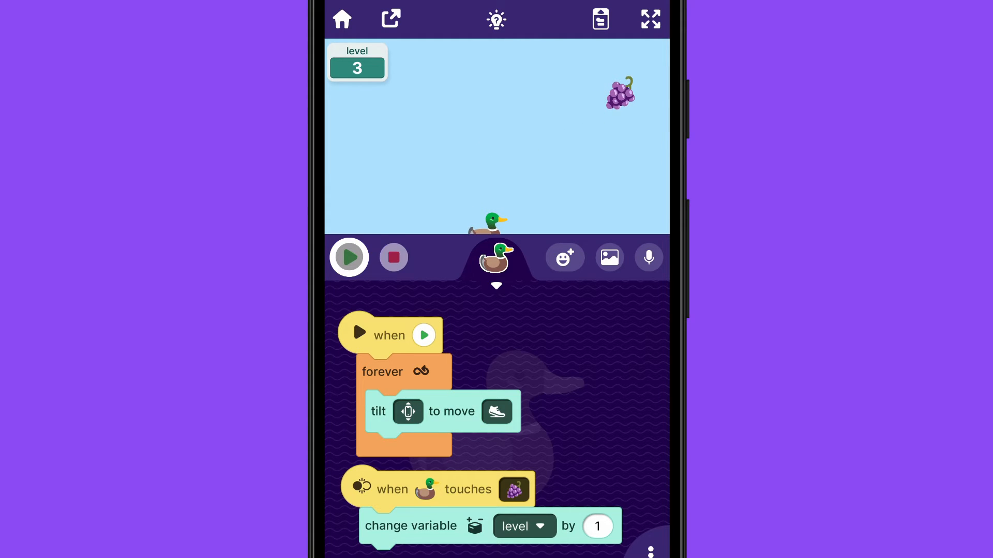
pyautogui.click(348, 257)
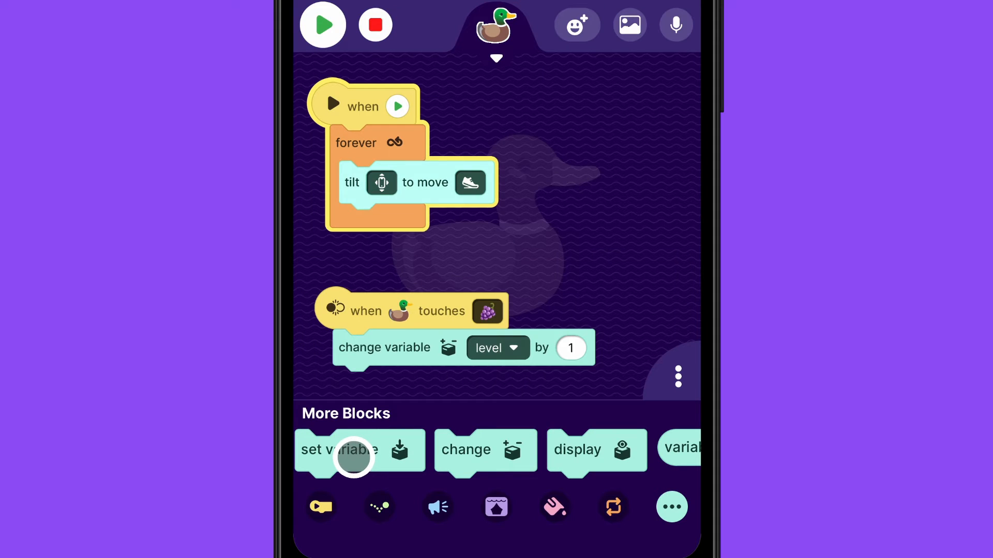
# Step: Set level to 1 before the forever loop in the start script, and stop the game
pyautogui.moveTo(355, 449); pyautogui.dragTo(392, 171)
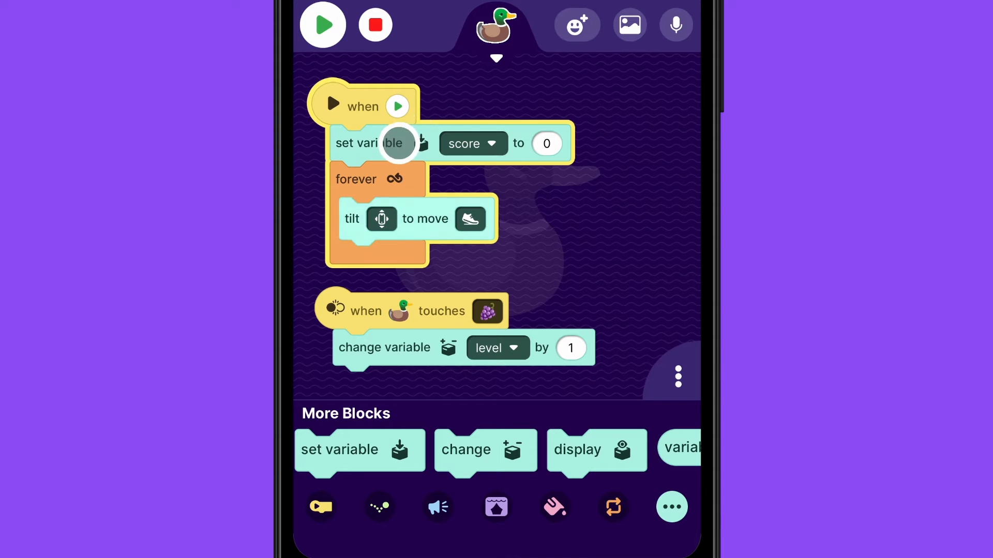
pyautogui.click(472, 144)
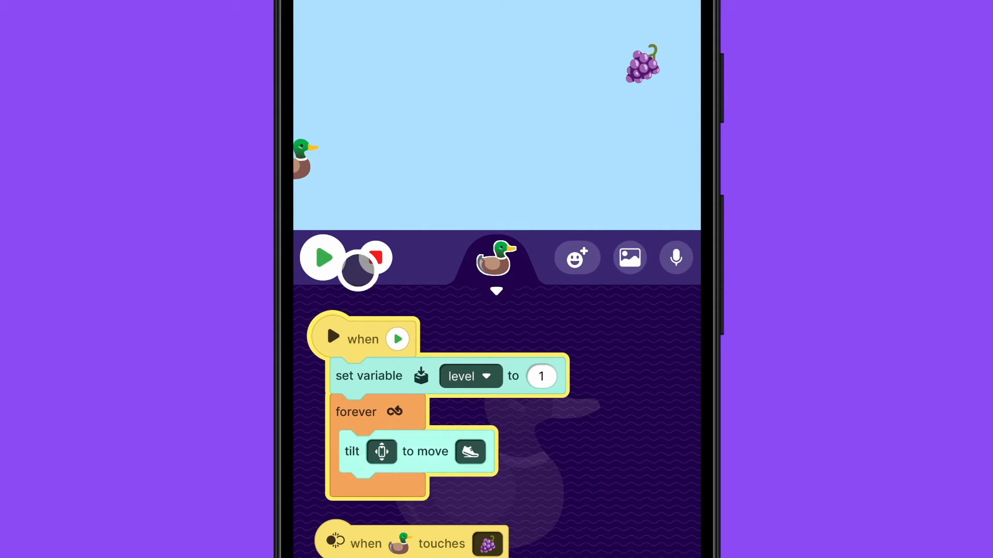
pyautogui.click(322, 257)
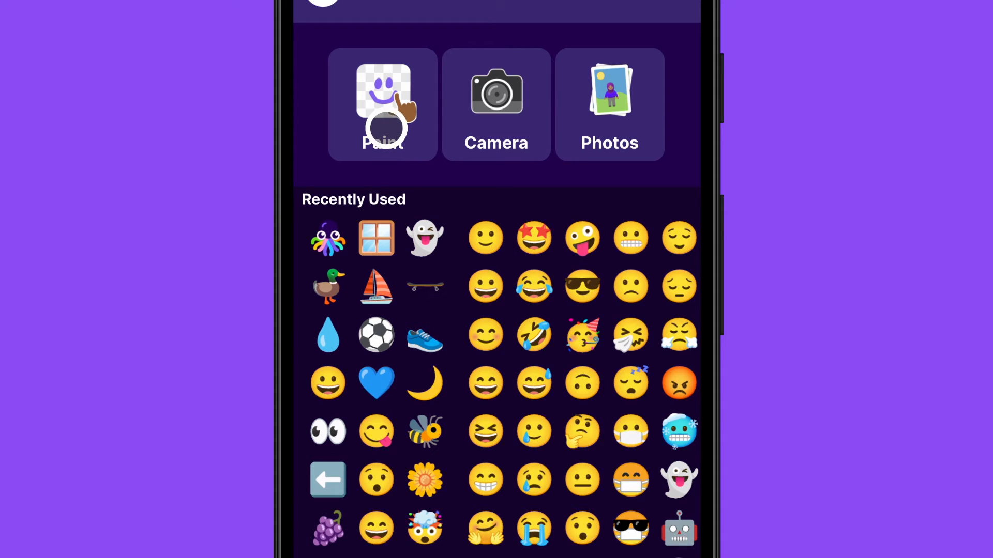
# Step: Paint a new sprite and place the rock emoji, found by searching 'rock', on its canvas
pyautogui.click(383, 95)
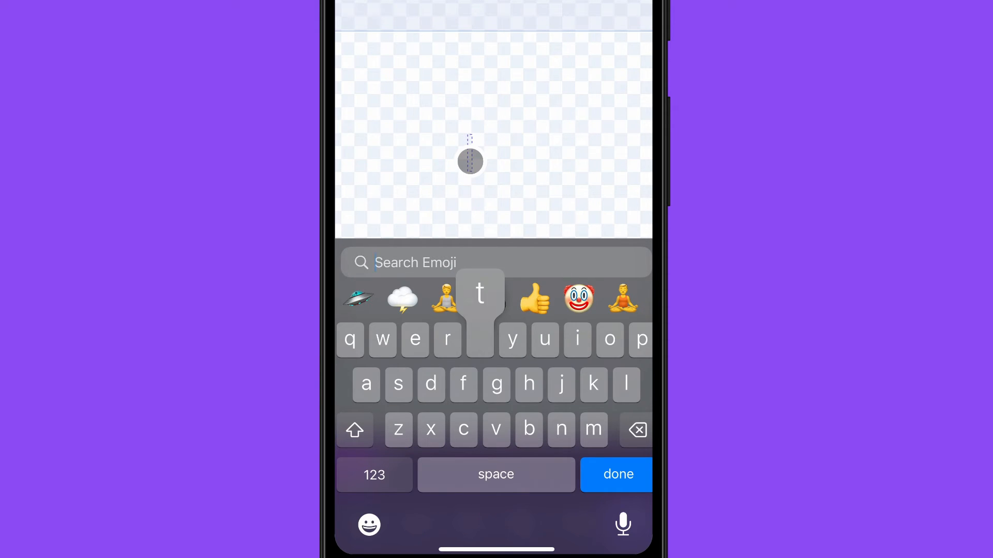
pyautogui.write('ock')
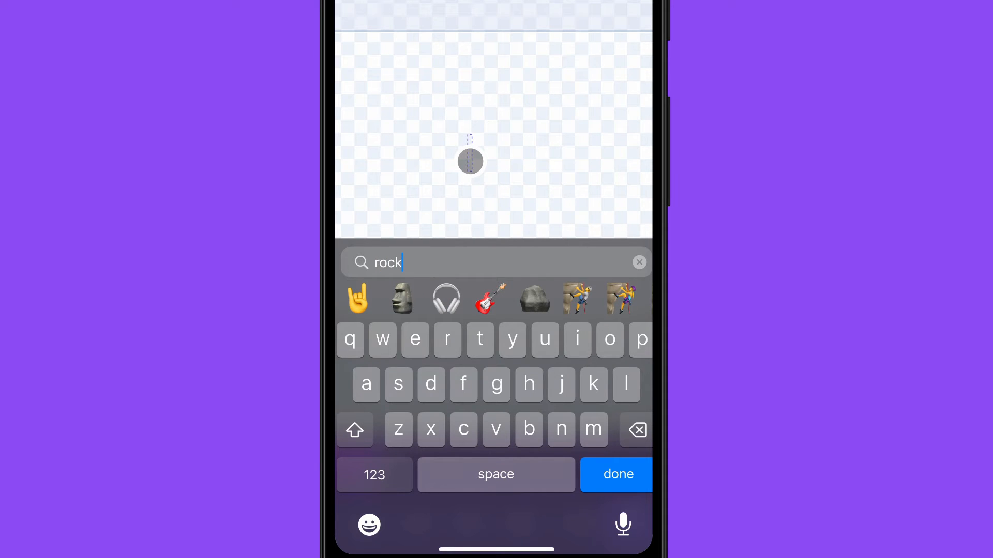
pyautogui.click(534, 298)
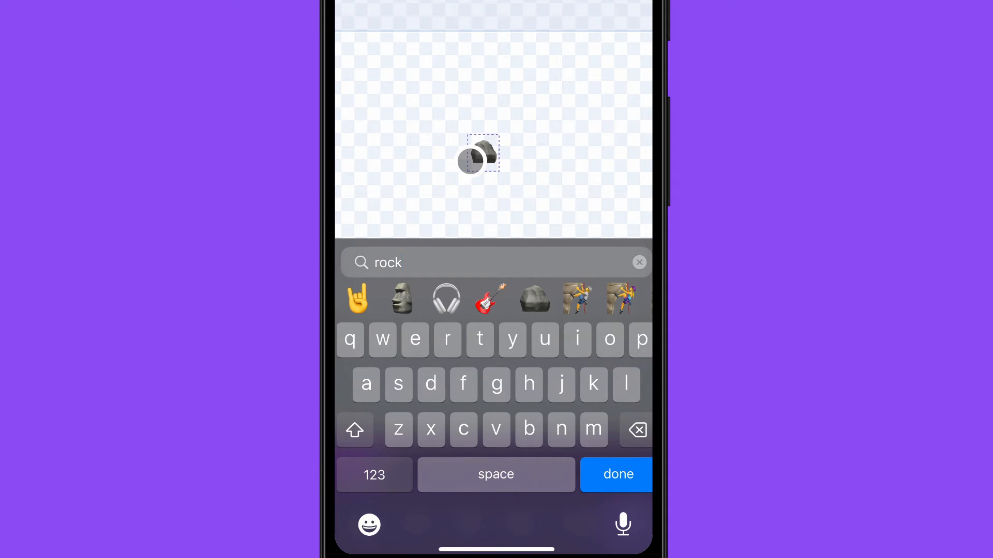
pyautogui.click(534, 299)
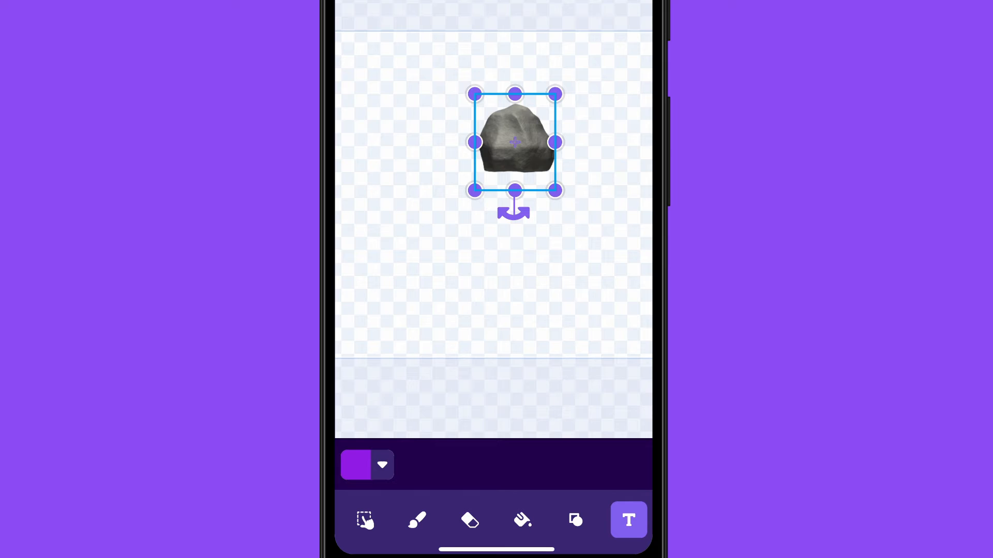
# Step: Put the rock at top centre and duplicate it into lower-left and lower-right copies
pyautogui.moveTo(514, 142); pyautogui.dragTo(436, 110)
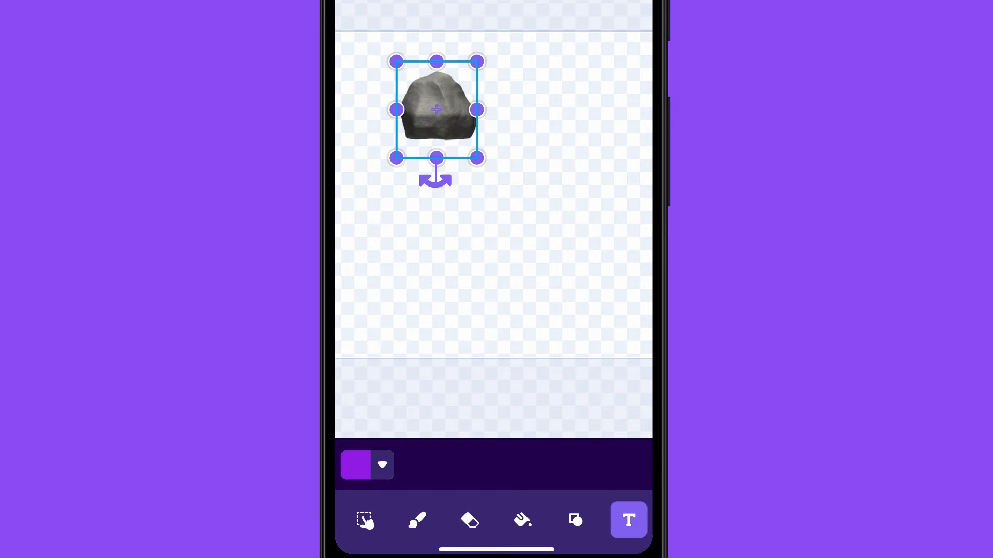
pyautogui.click(453, 321)
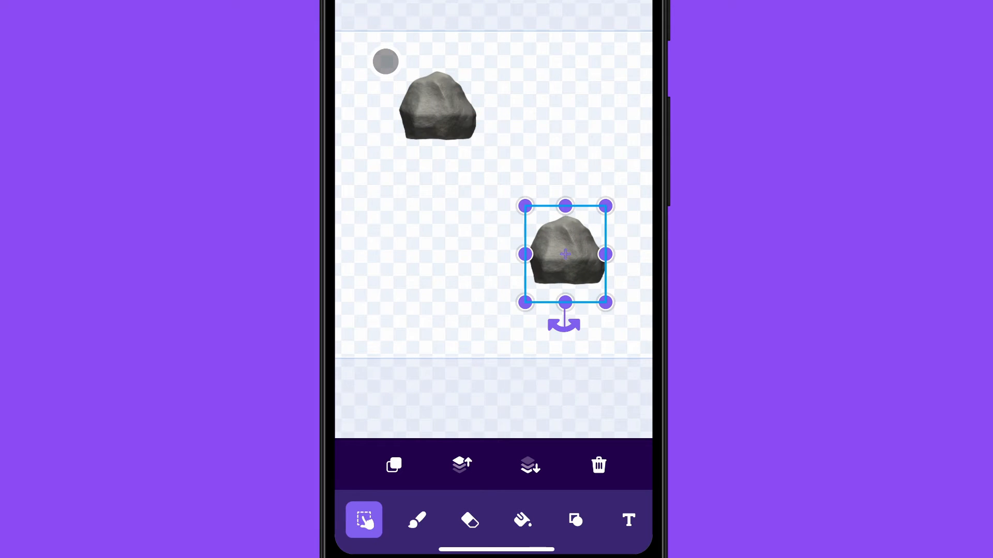
pyautogui.click(394, 465)
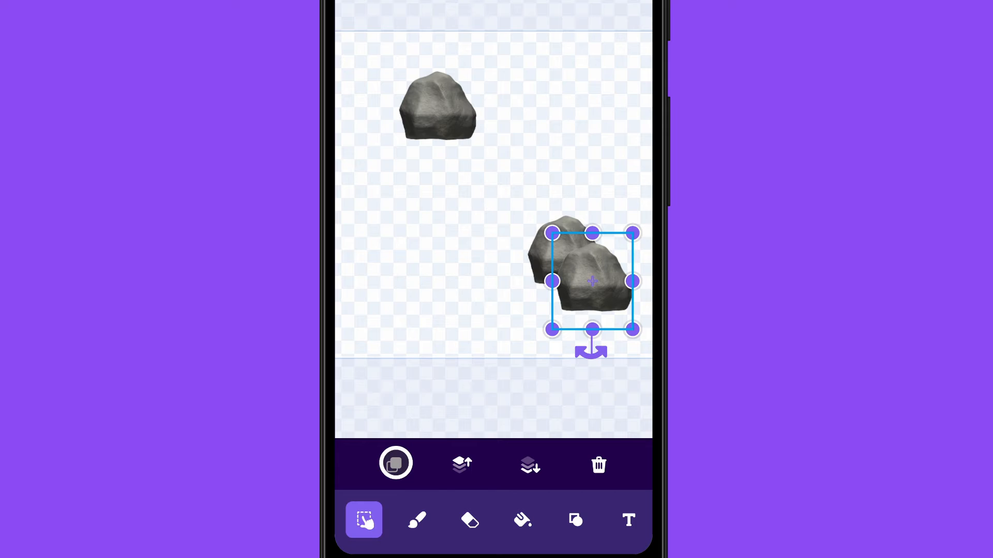
pyautogui.moveTo(588, 282); pyautogui.dragTo(395, 237)
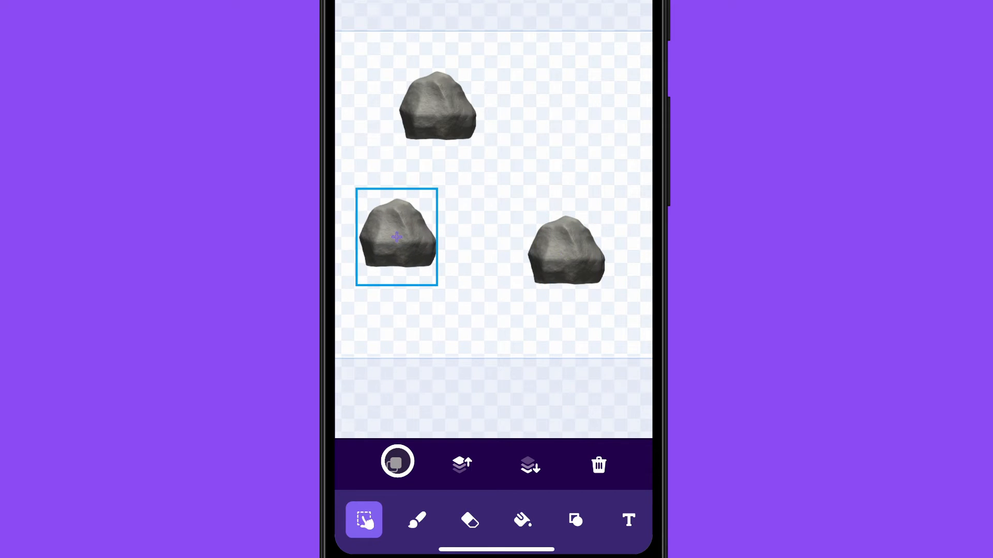
pyautogui.moveTo(397, 237); pyautogui.dragTo(494, 100)
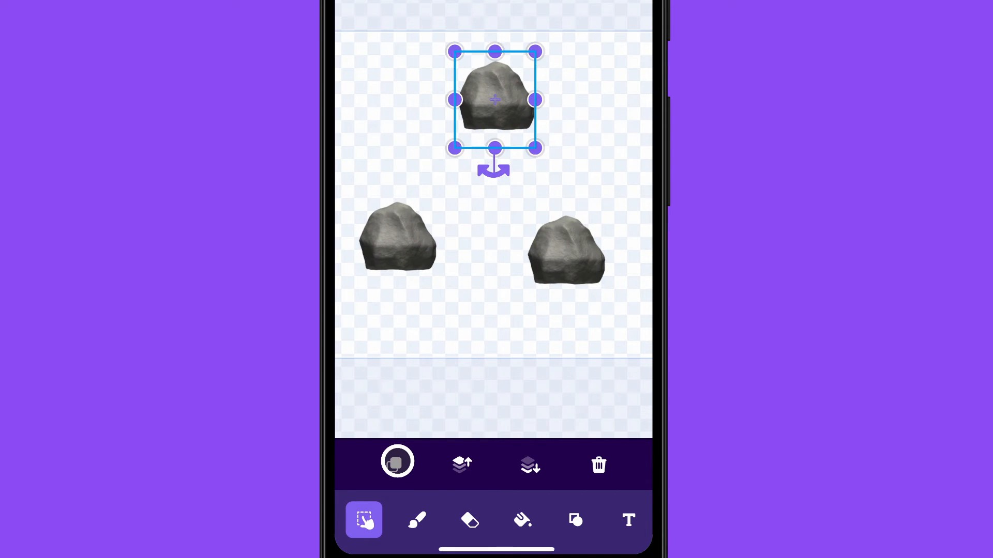
pyautogui.moveTo(494, 99); pyautogui.dragTo(377, 240)
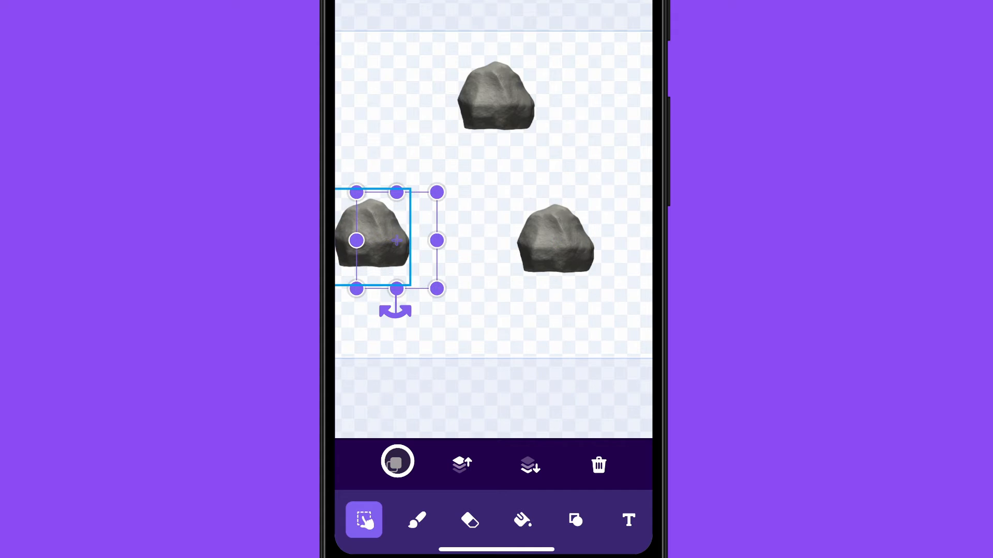
pyautogui.moveTo(373, 241); pyautogui.dragTo(584, 250)
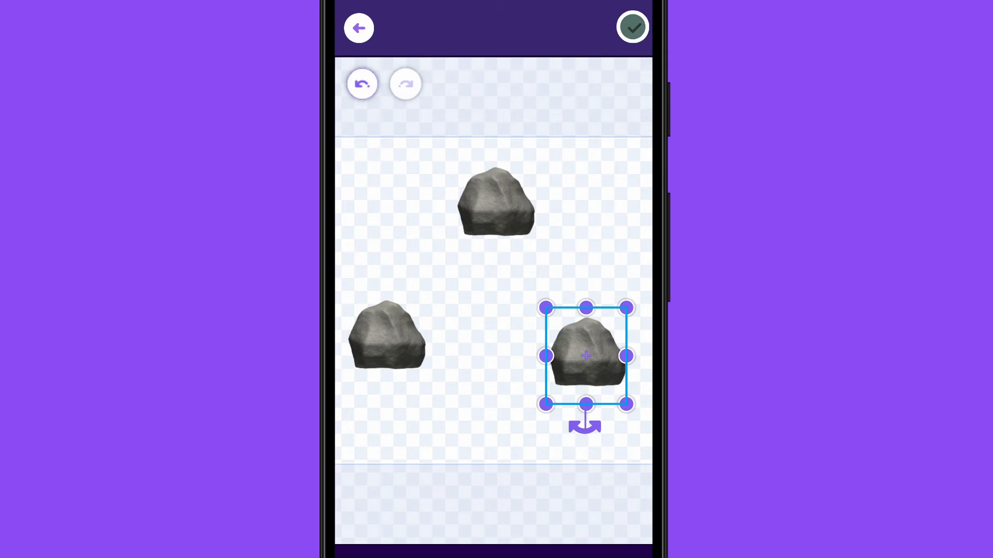
# Step: Save the three-rock painting as a new sprite on stage beside the duck and grapes
pyautogui.click(631, 26)
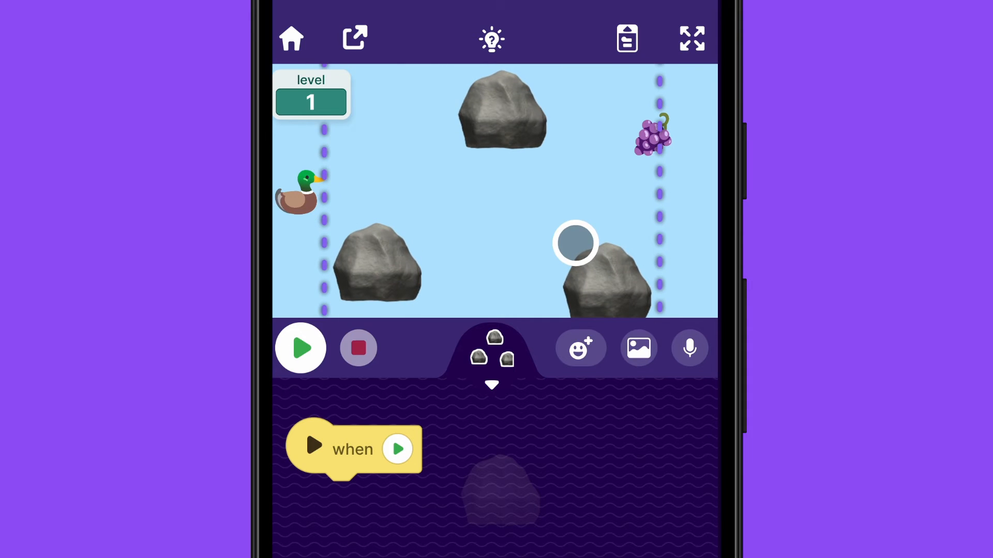
pyautogui.click(491, 348)
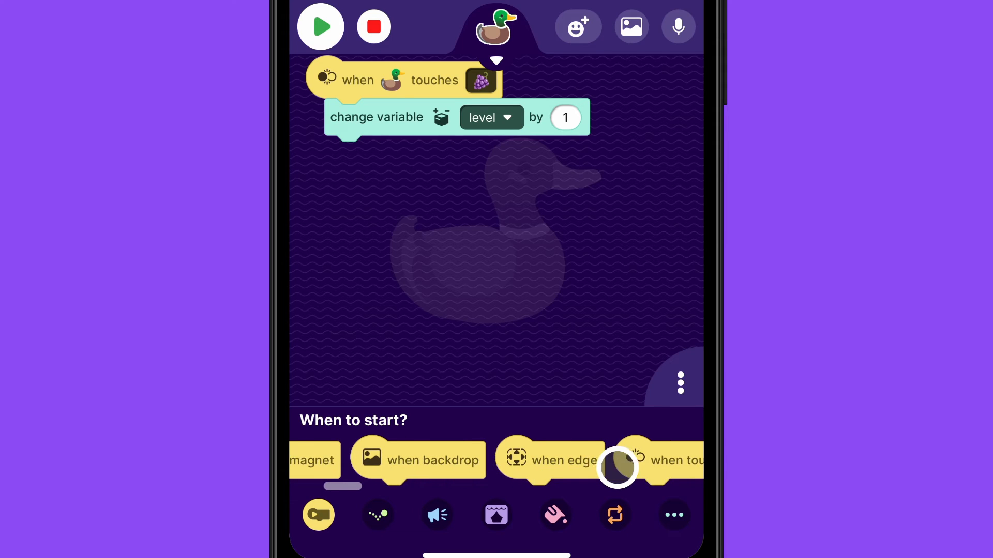
# Step: Give the duck a 'when touches rocks' script that goes to a fixed starting position
pyautogui.moveTo(618, 468); pyautogui.dragTo(345, 187)
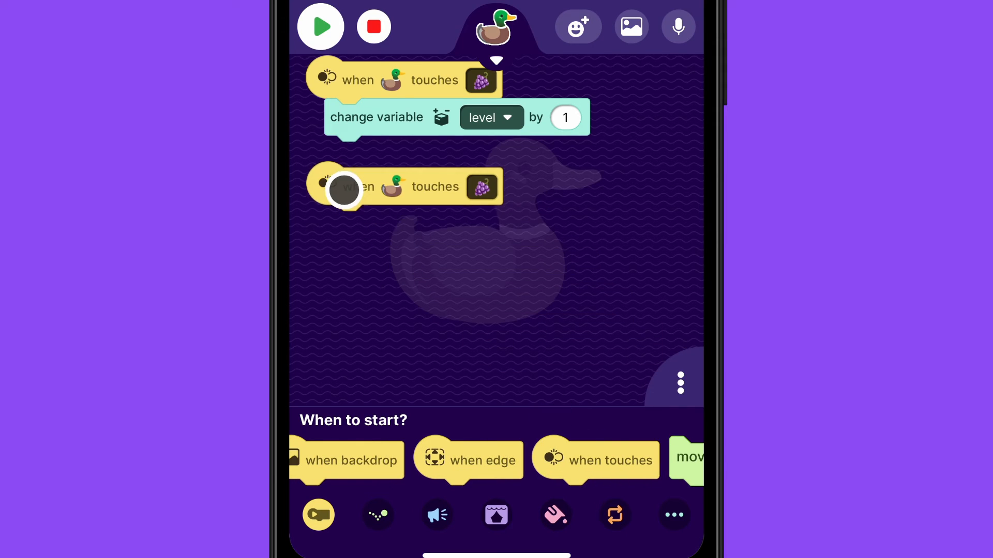
pyautogui.click(481, 187)
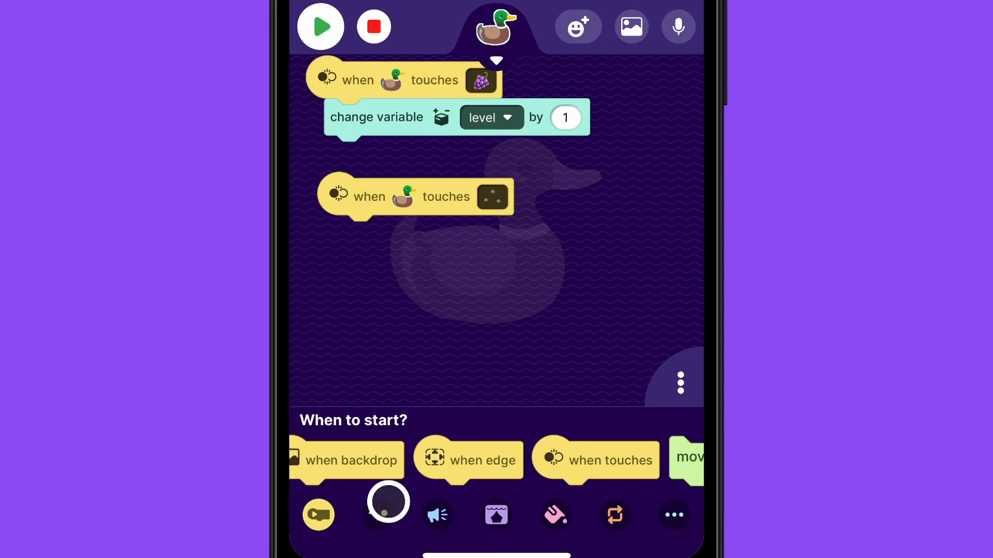
pyautogui.click(377, 513)
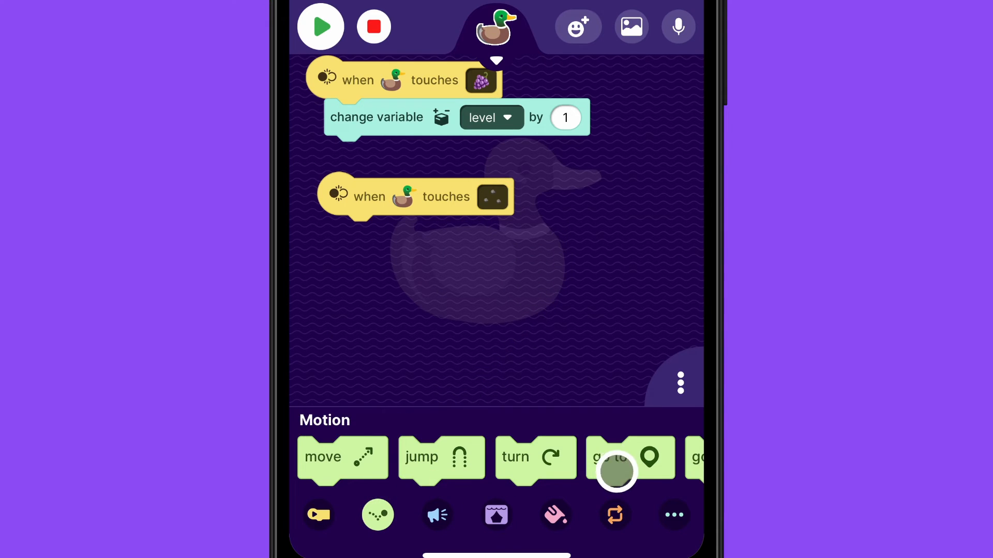
pyautogui.moveTo(629, 458); pyautogui.dragTo(380, 237)
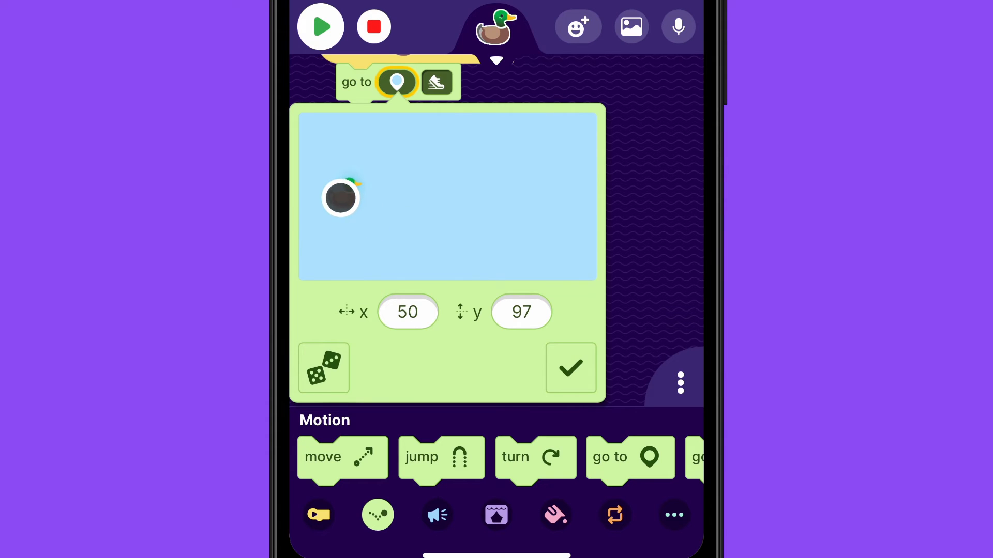
pyautogui.click(570, 369)
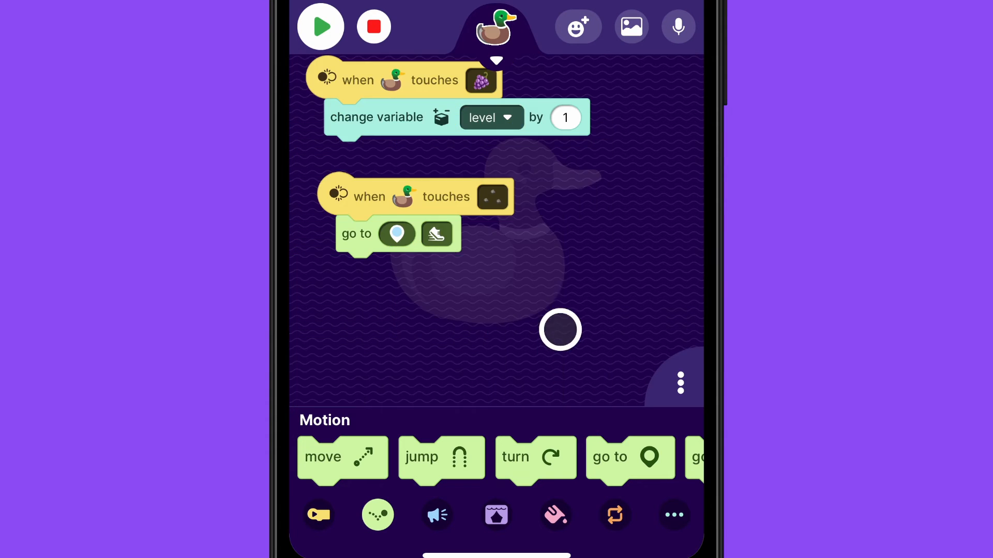
pyautogui.click(321, 26)
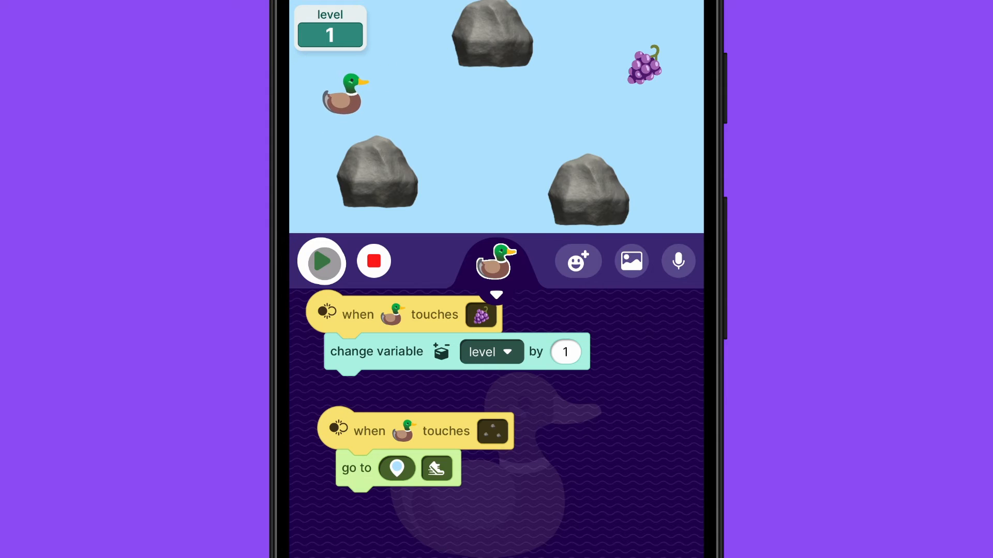
# Step: Run the game to test the rock reset and pick the duck's return speed
pyautogui.click(436, 468)
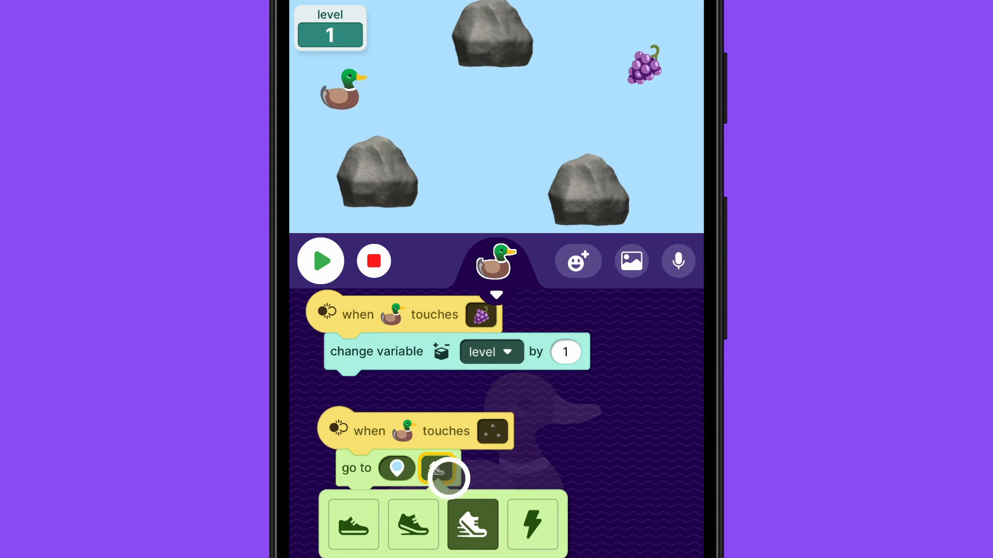
pyautogui.click(532, 524)
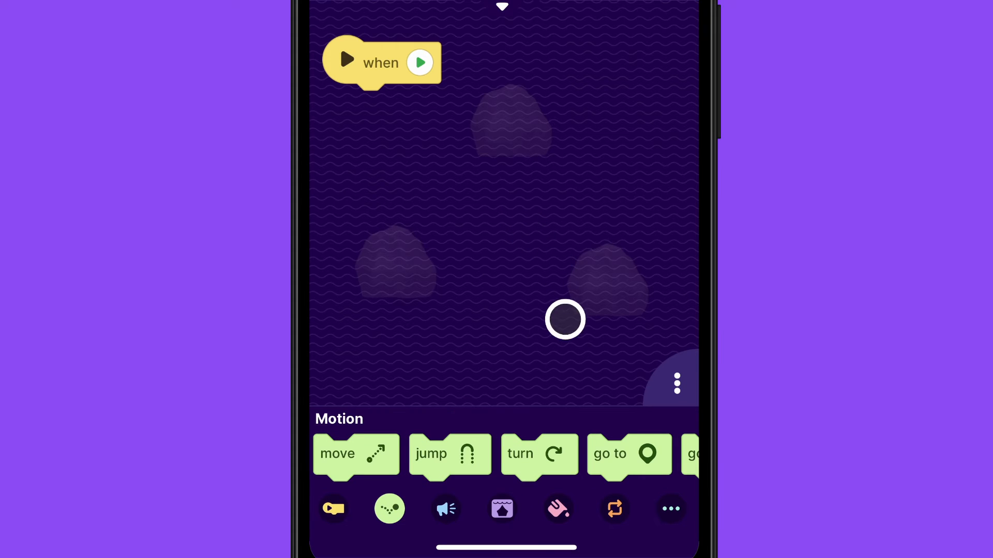
# Step: Build 'if level = 1 then show, else hide' in the rocks sprite's script
pyautogui.click(608, 508)
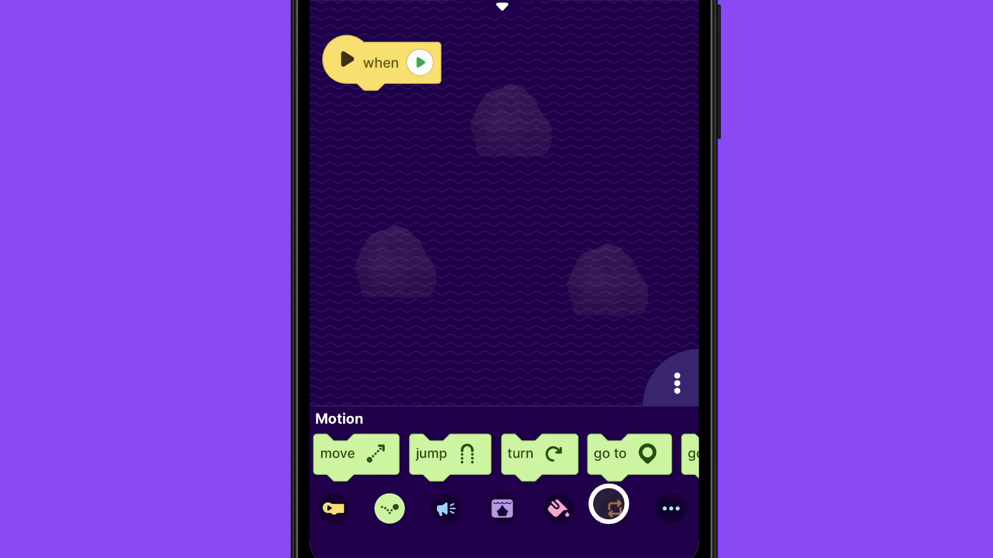
pyautogui.click(608, 507)
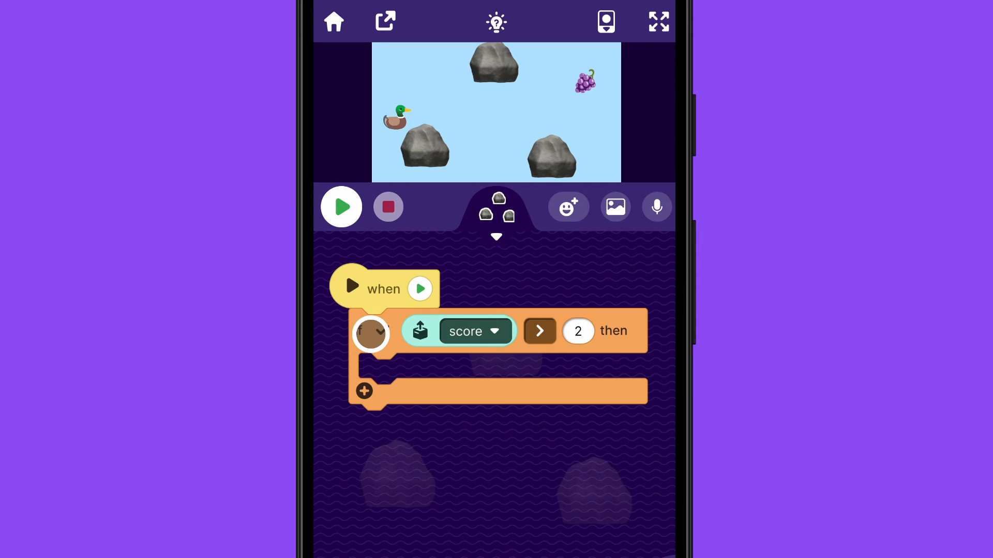
pyautogui.click(371, 332)
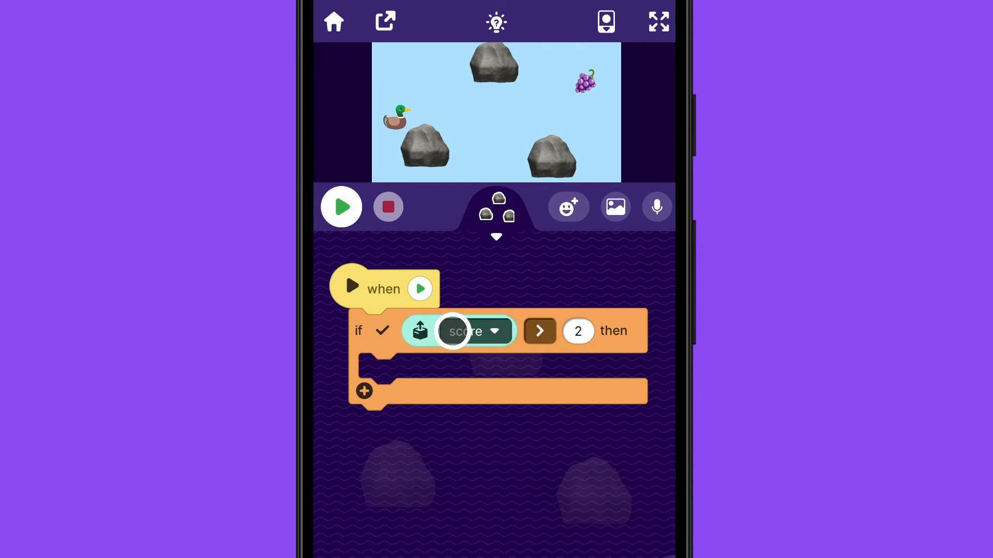
pyautogui.click(475, 331)
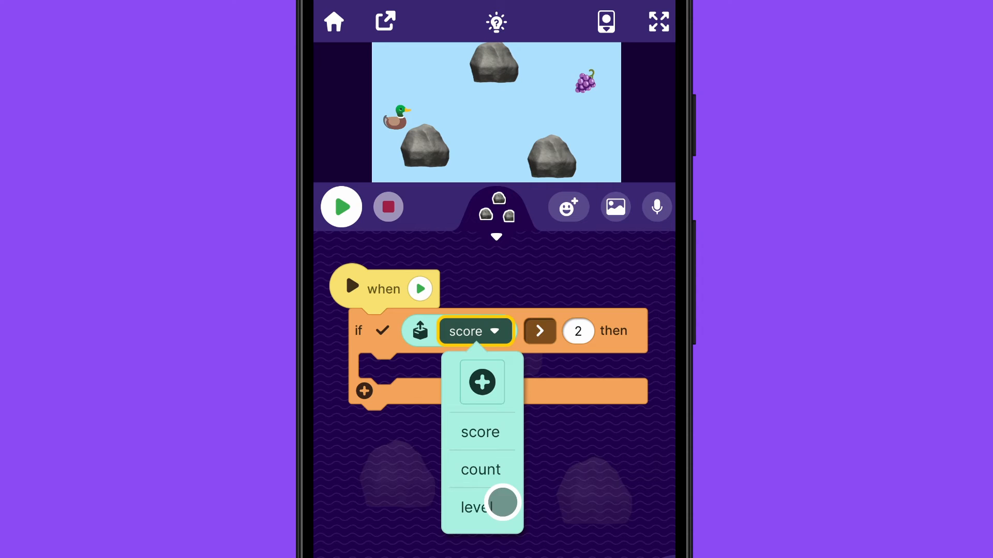
pyautogui.click(474, 507)
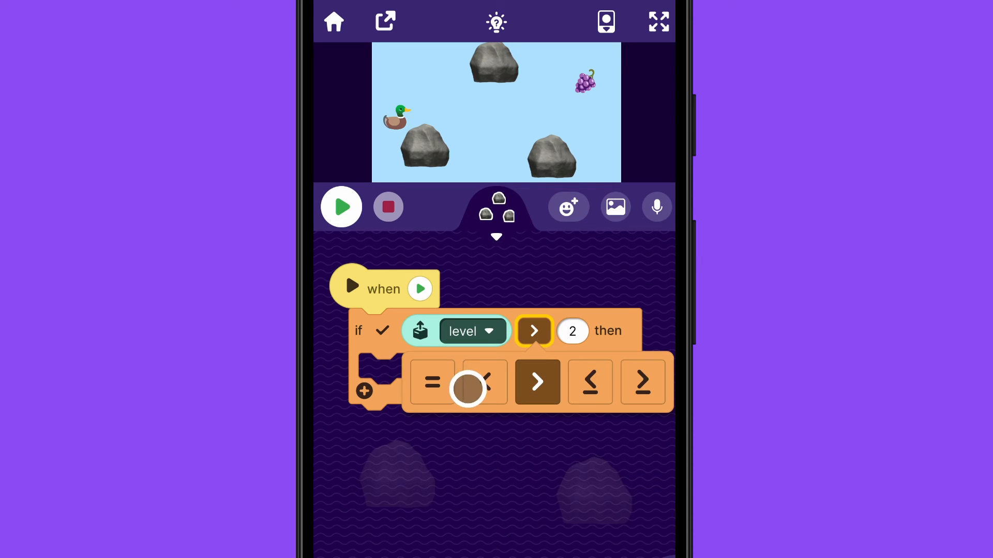
pyautogui.click(572, 330)
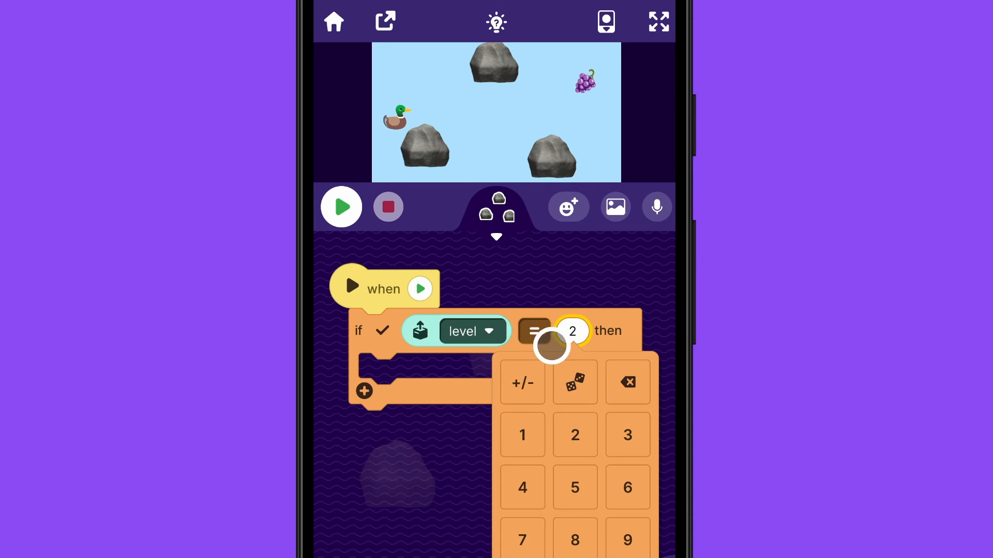
pyautogui.click(522, 435)
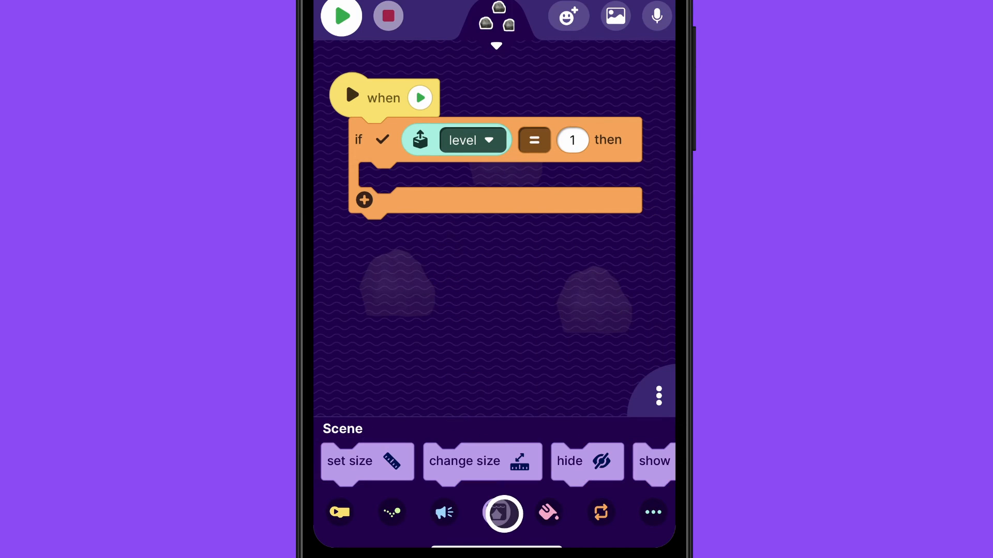
pyautogui.moveTo(621, 460); pyautogui.dragTo(412, 220)
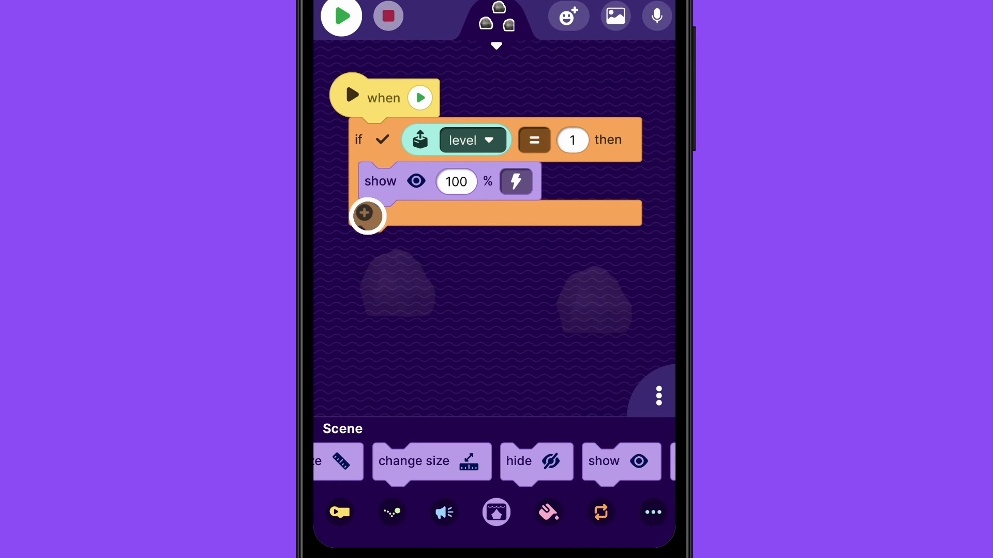
pyautogui.click(367, 216)
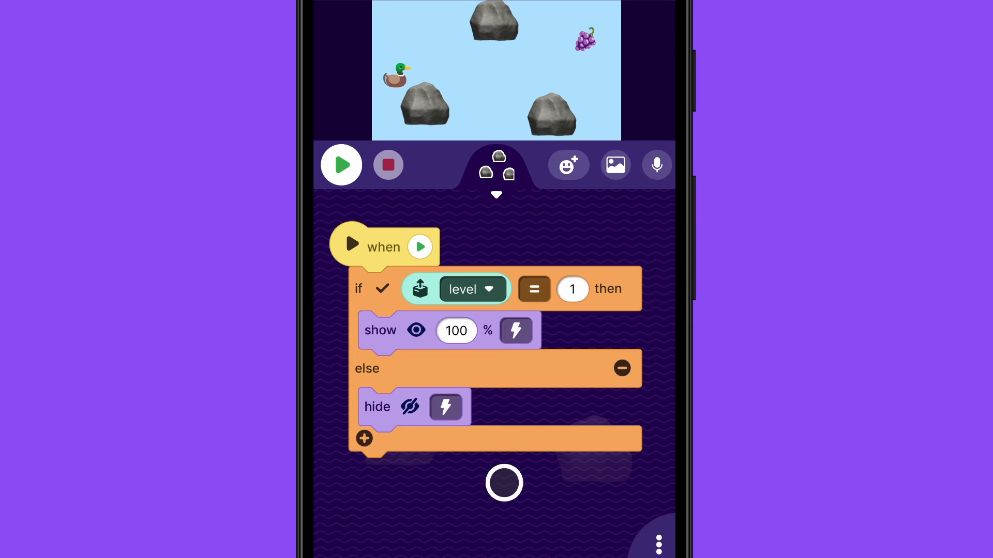
pyautogui.click(419, 288)
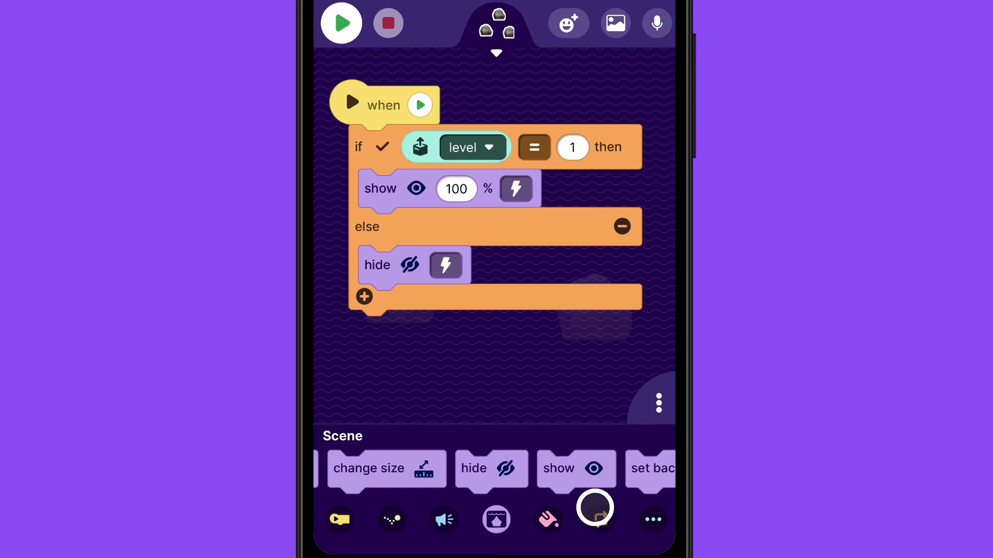
# Step: Wrap the rocks' if/else level check in a forever loop and bring up the sprite list
pyautogui.click(600, 519)
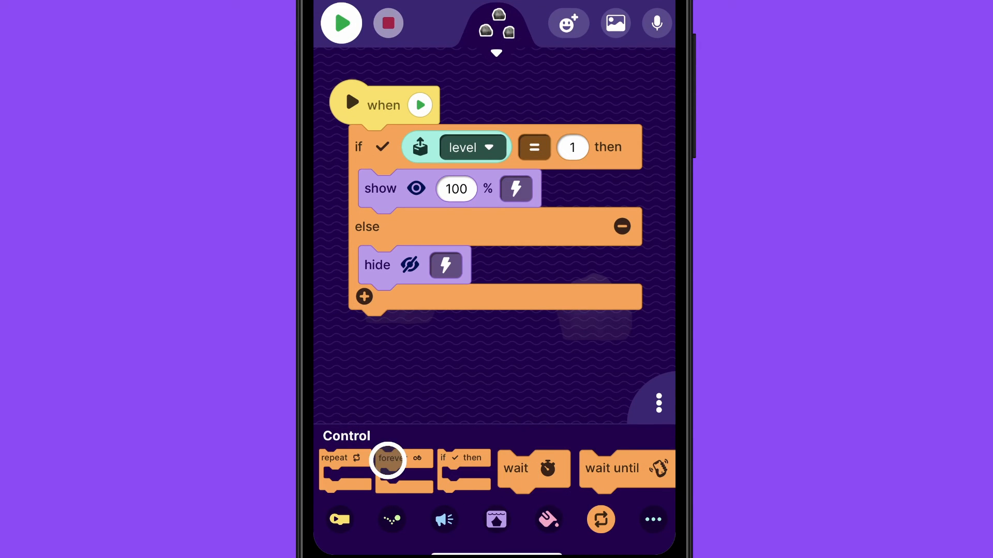
pyautogui.moveTo(388, 461); pyautogui.dragTo(377, 127)
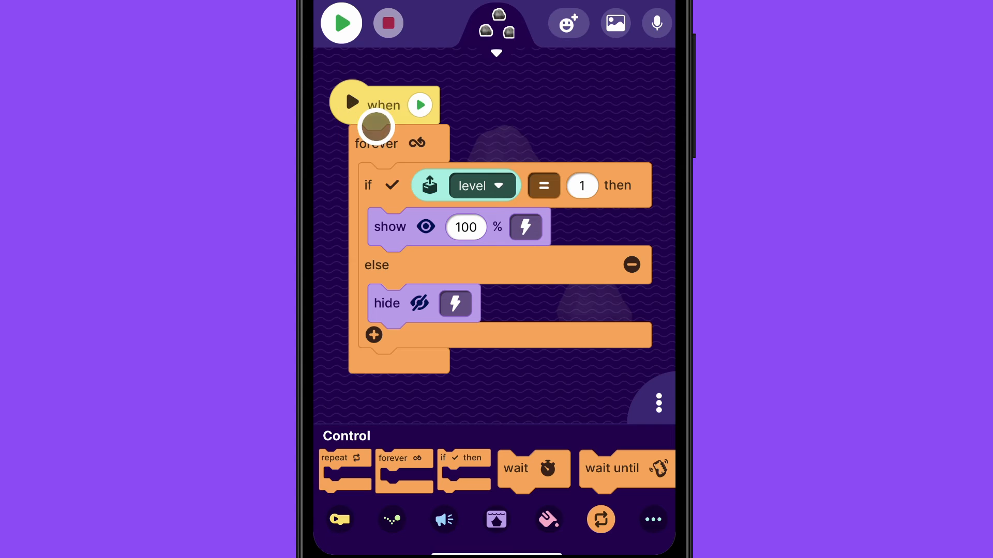
pyautogui.click(341, 23)
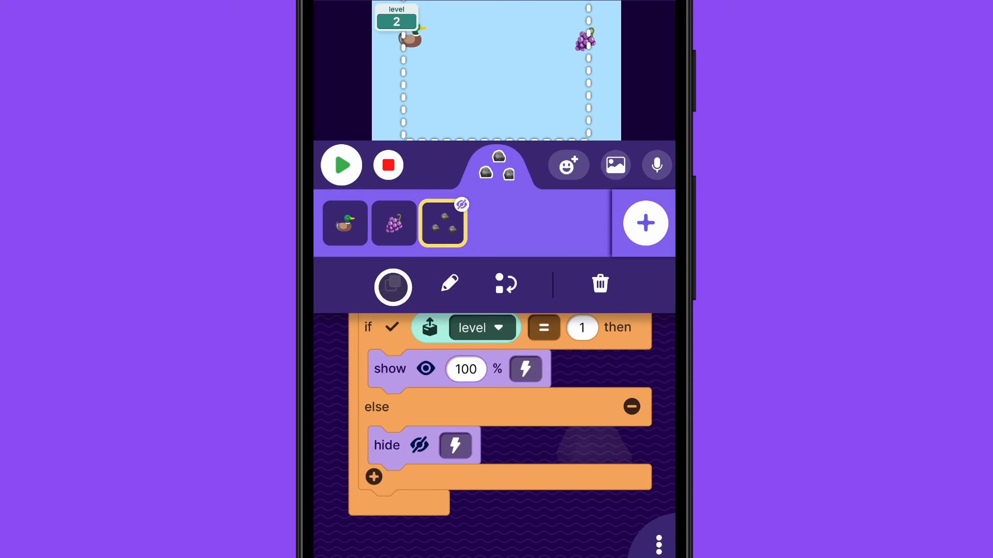
# Step: Duplicate the rocks sprite for level 2 and add a fourth rock to its costume's lower middle
pyautogui.click(341, 164)
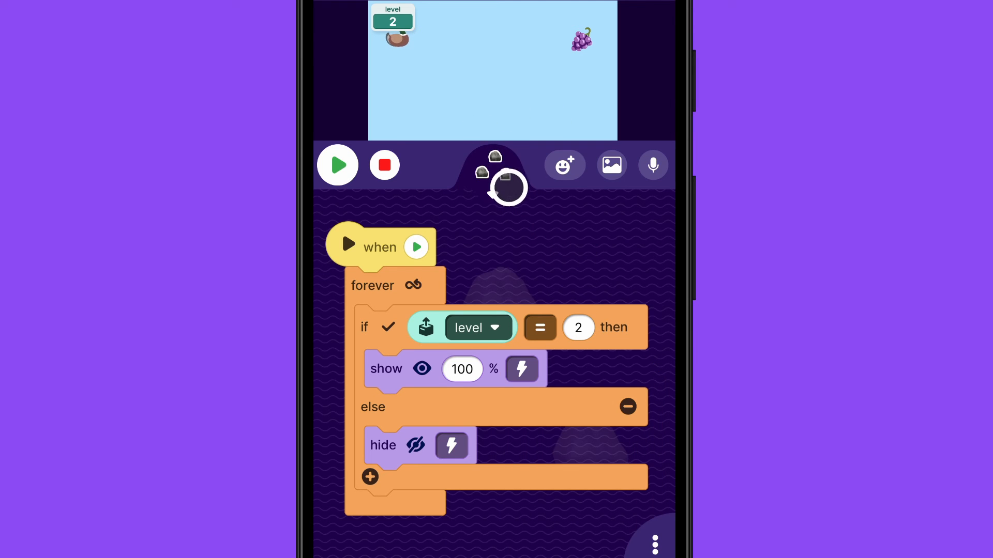
pyautogui.click(494, 172)
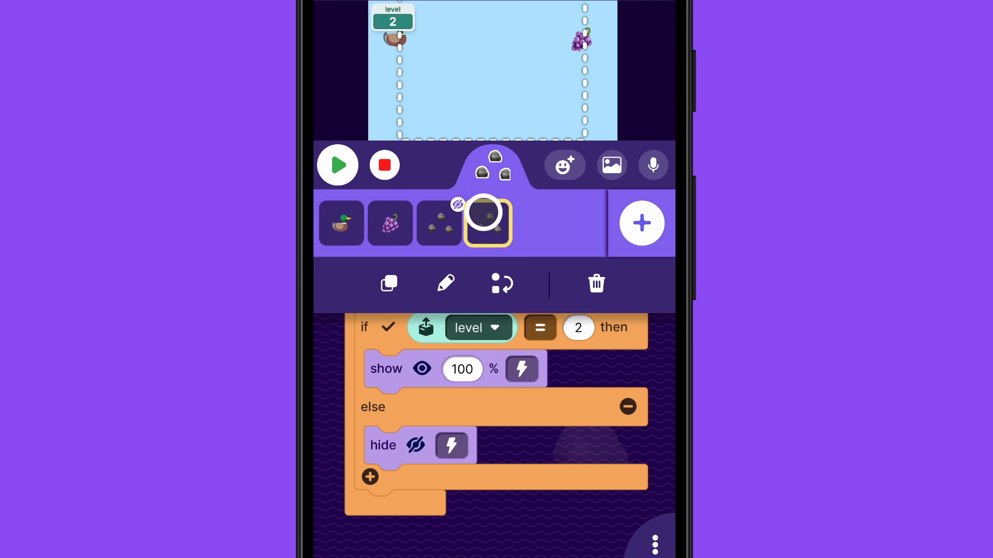
pyautogui.click(446, 283)
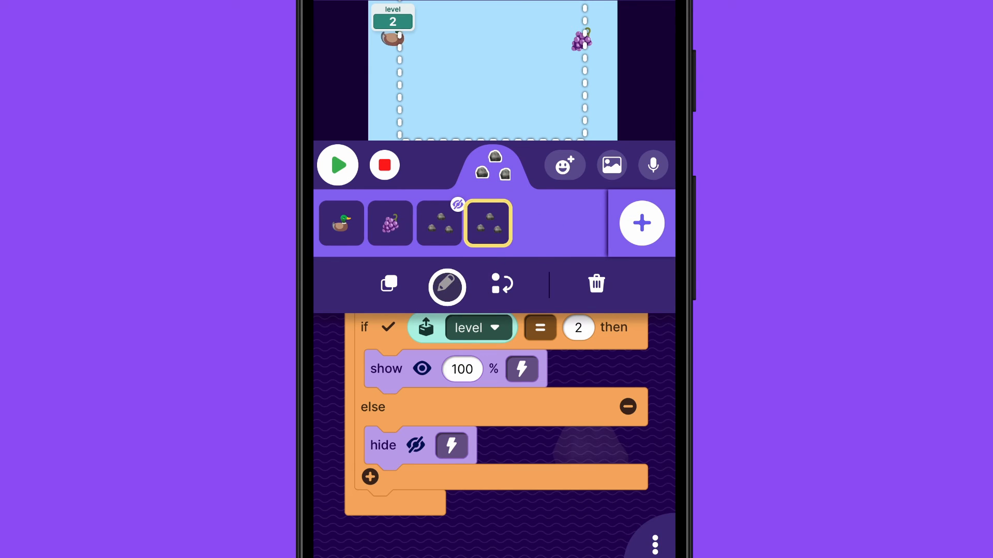
pyautogui.click(447, 287)
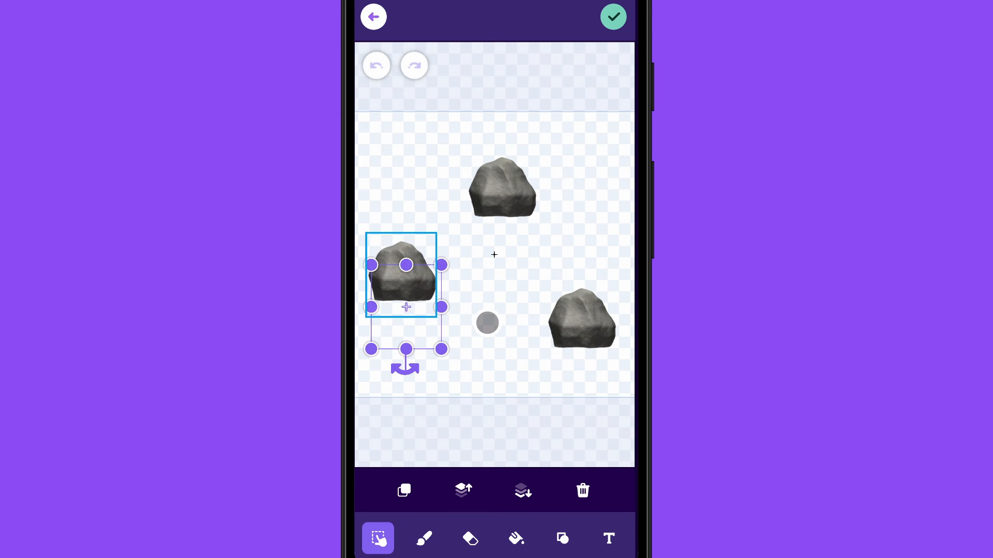
pyautogui.moveTo(406, 276); pyautogui.dragTo(578, 265)
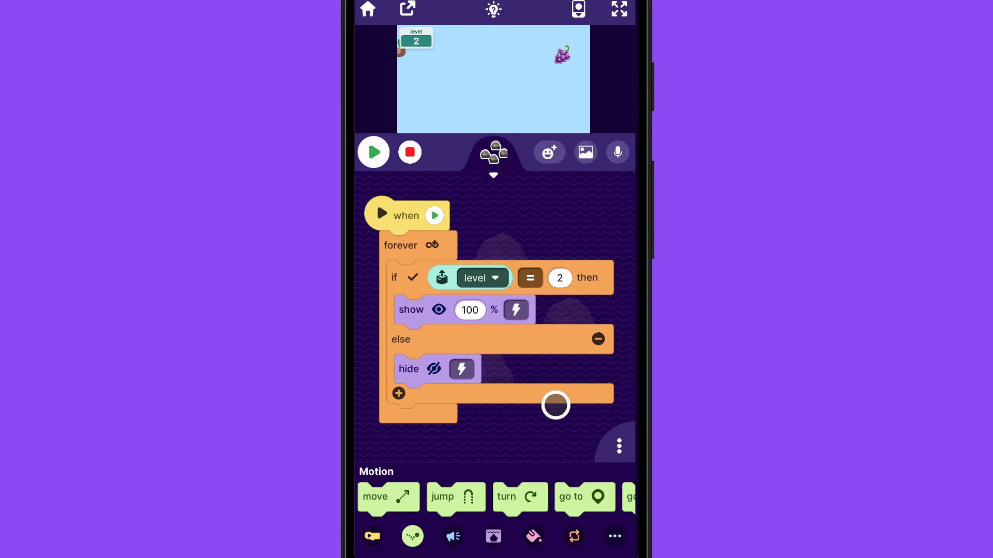
# Step: Play level 2 to see the four-rock sprite, then select the duck's scripts
pyautogui.click(373, 152)
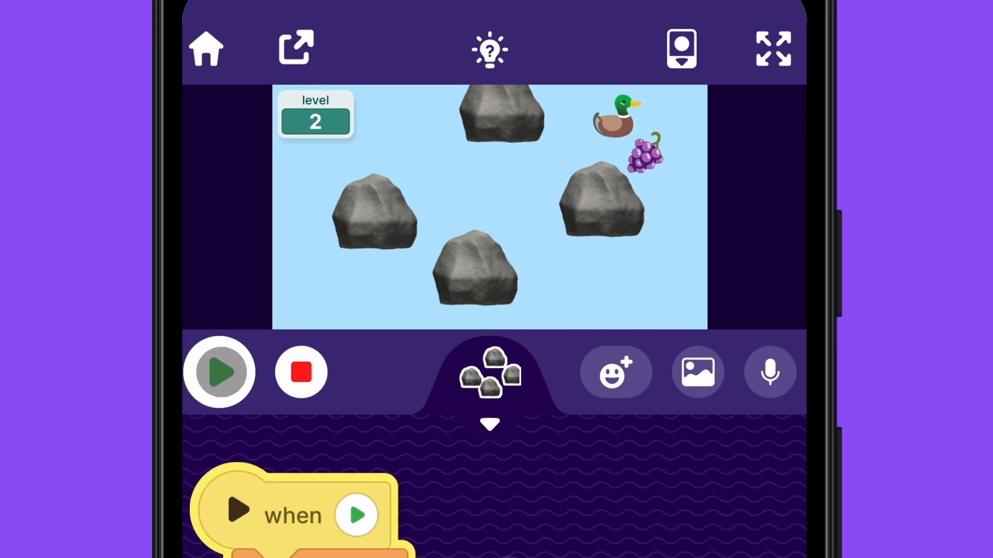
pyautogui.click(220, 372)
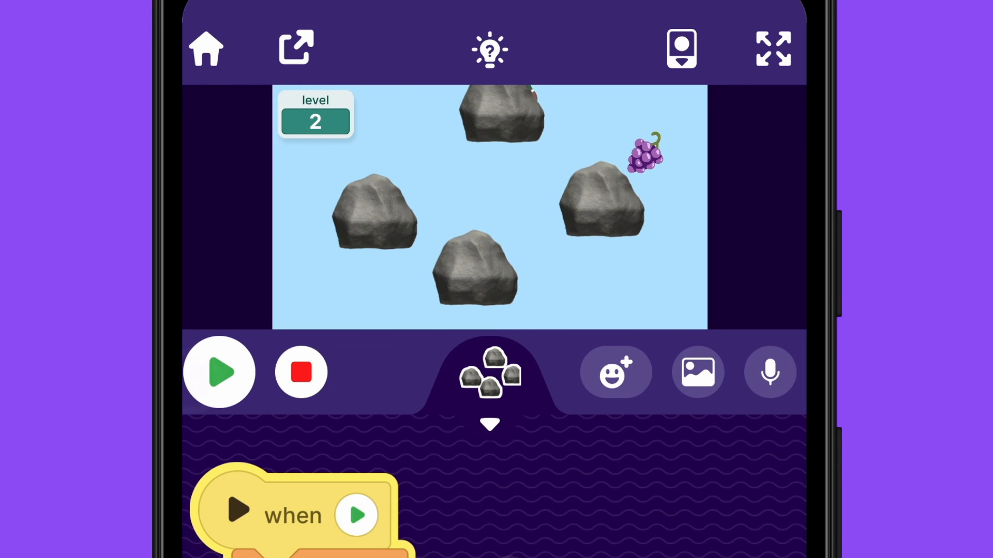
pyautogui.click(490, 372)
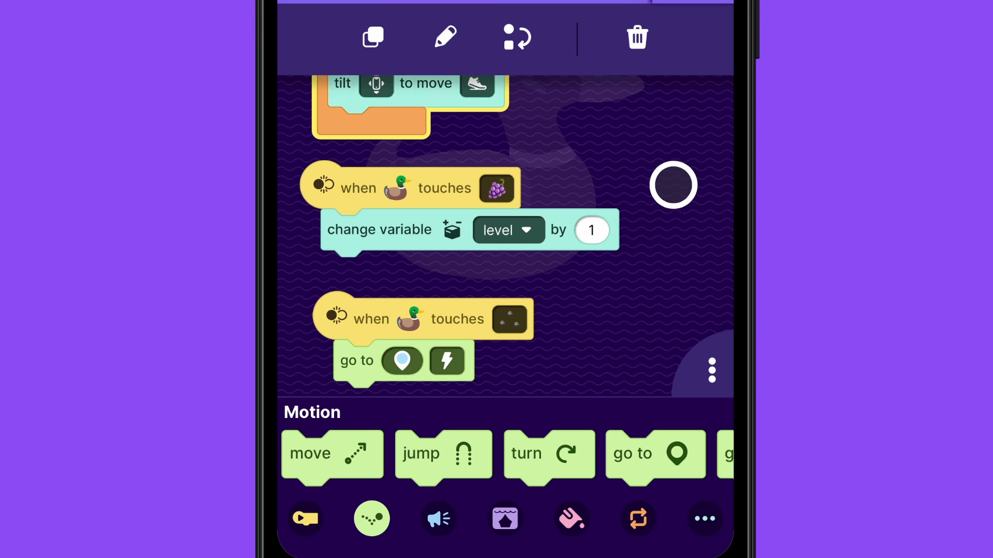
# Step: Duplicate the duck's 'touches rocks' script and retarget the copy to the four-rock sprite
pyautogui.scroll(-3)
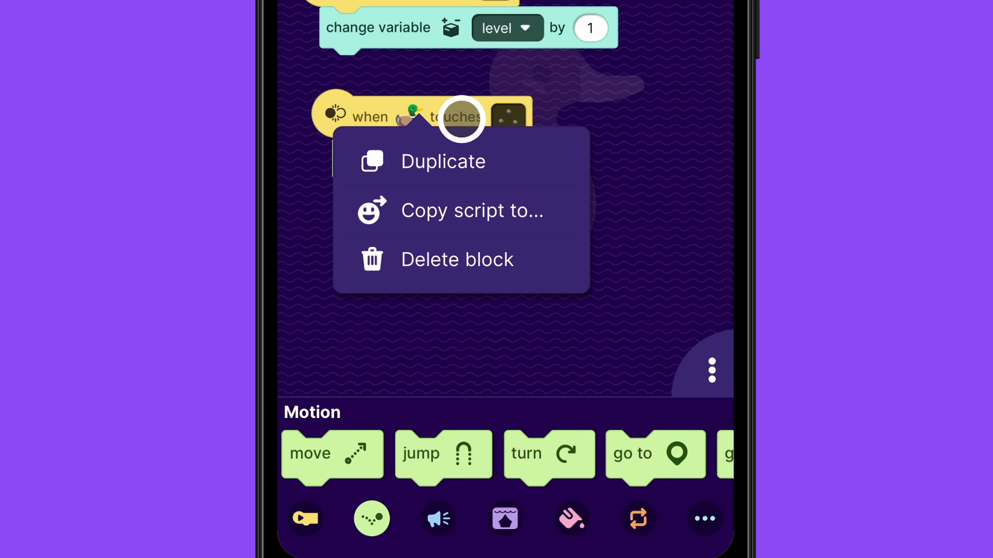
pyautogui.click(443, 161)
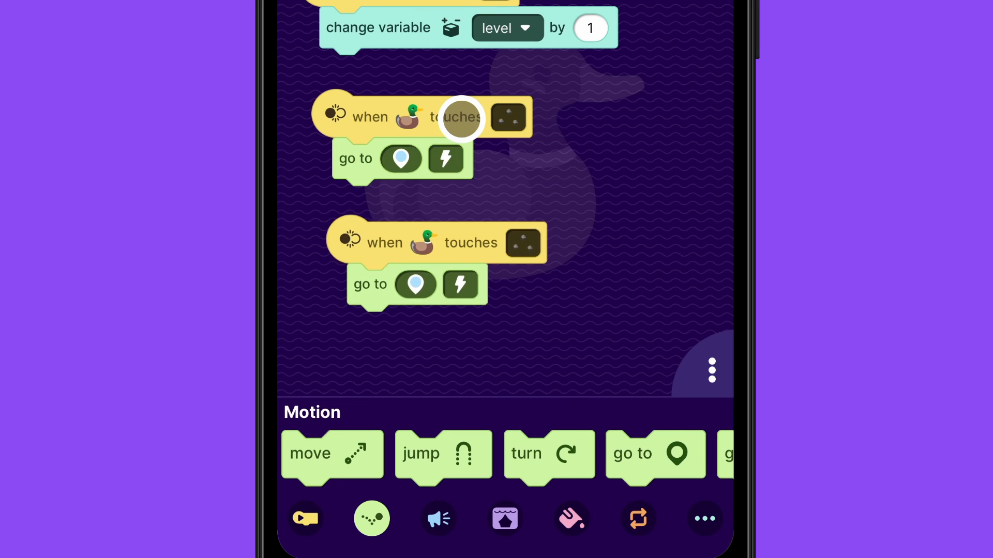
pyautogui.click(522, 243)
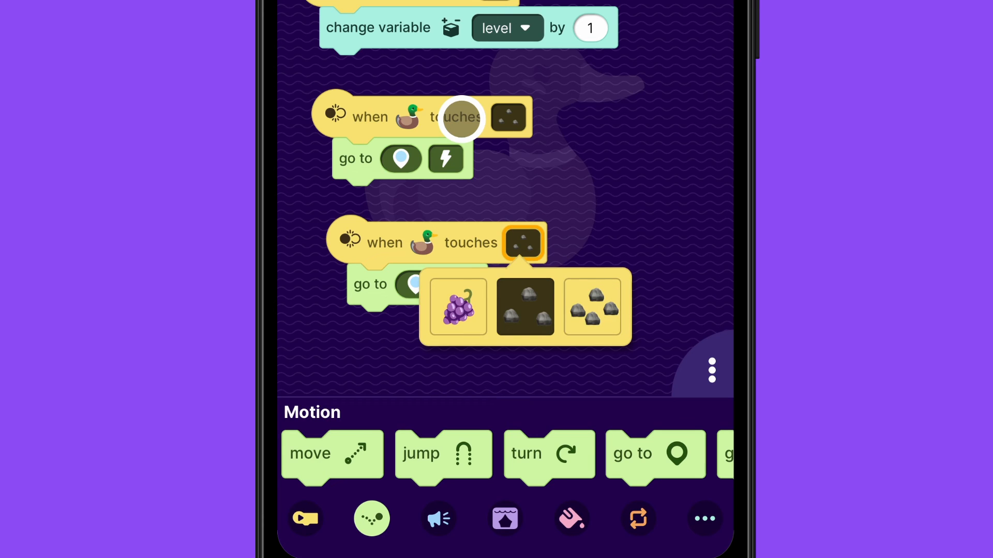
pyautogui.click(524, 307)
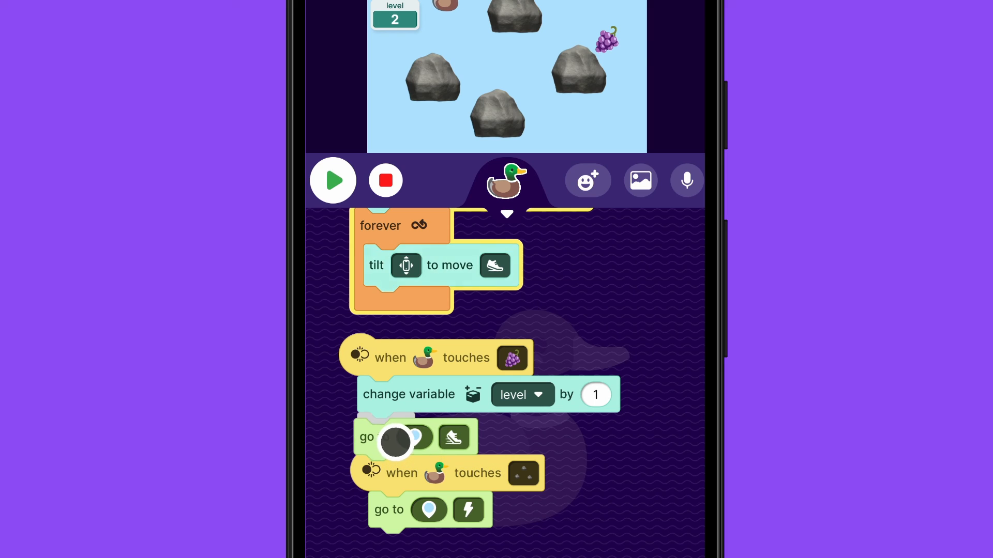
# Step: Set the grapes script's go-to target to the left start spot at x 24, y 91
pyautogui.click(411, 436)
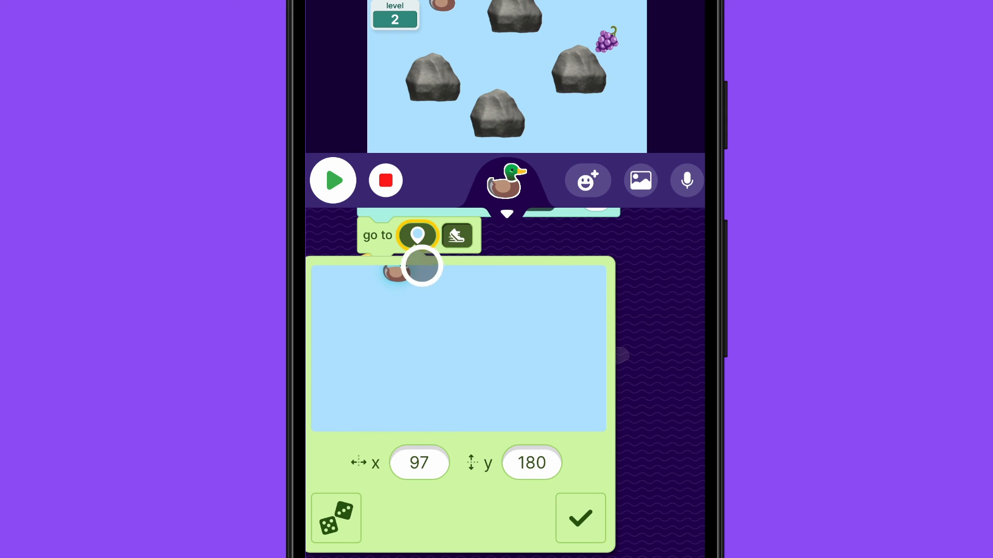
pyautogui.moveTo(421, 266); pyautogui.dragTo(335, 358)
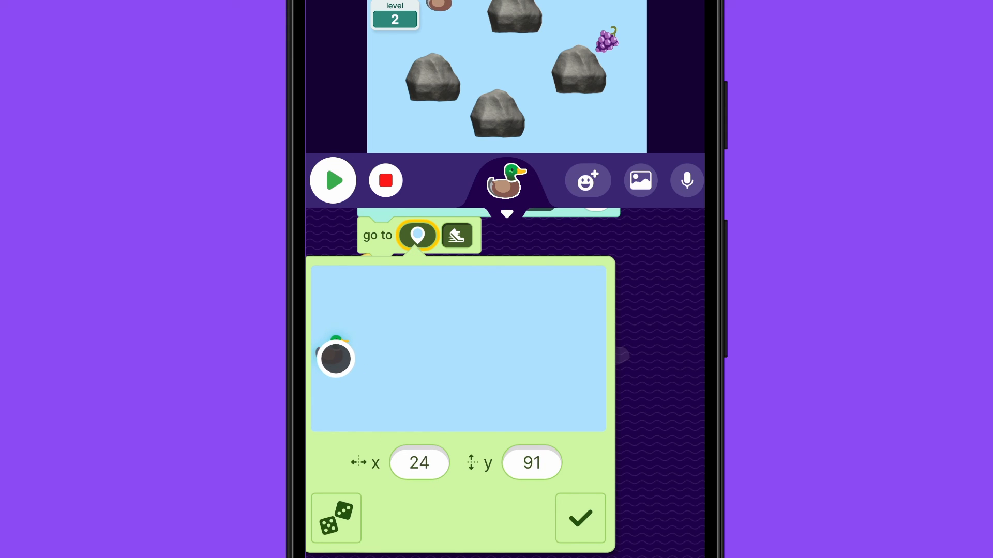
pyautogui.click(578, 518)
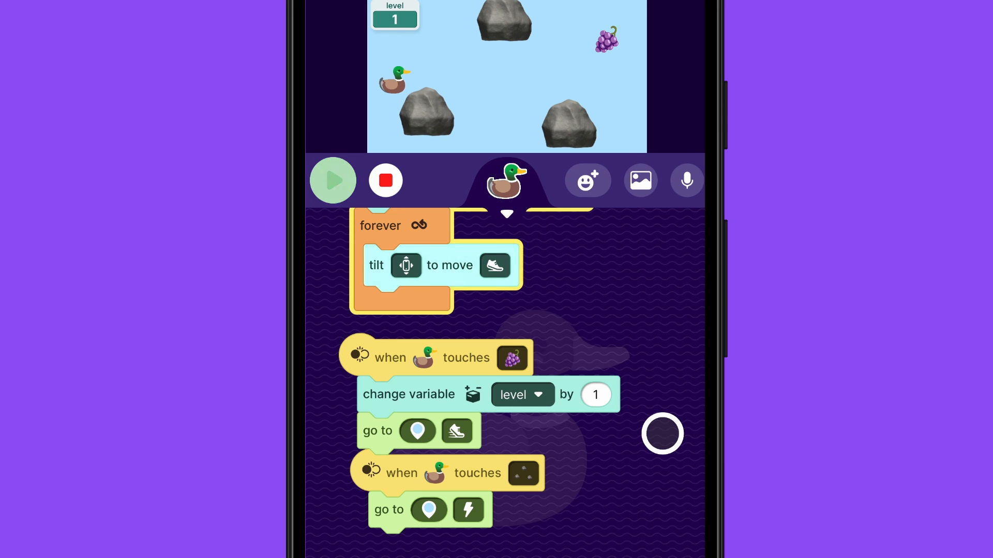
pyautogui.click(332, 180)
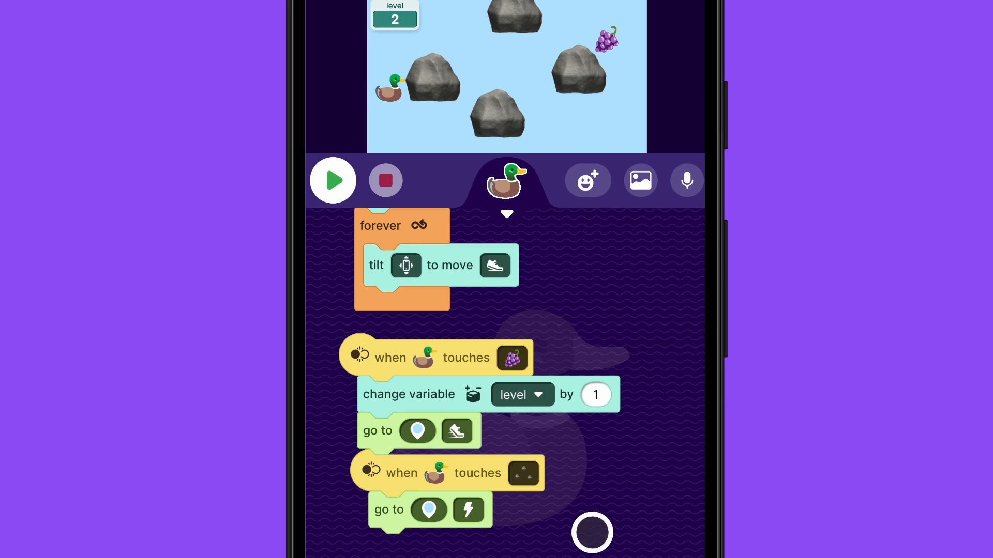
pyautogui.click(456, 431)
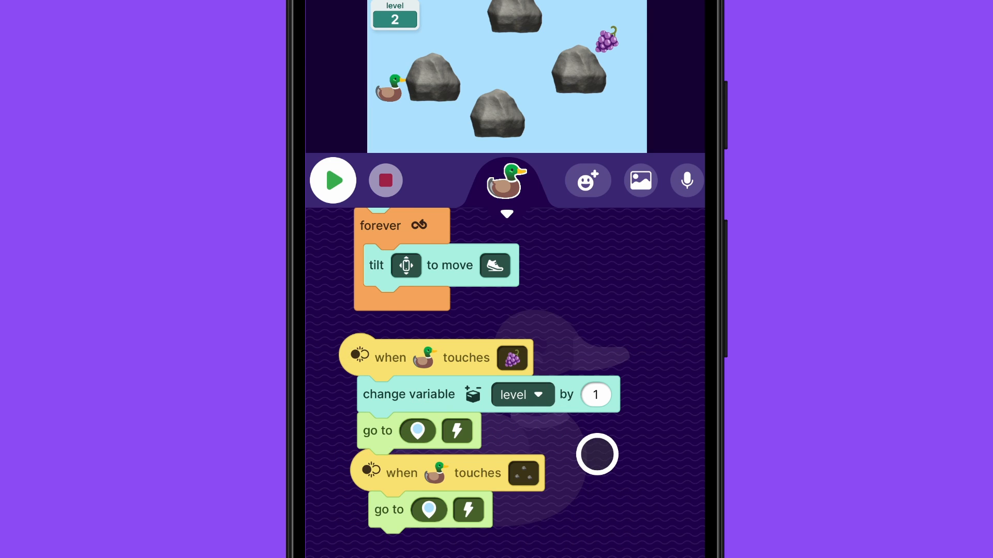
pyautogui.click(333, 180)
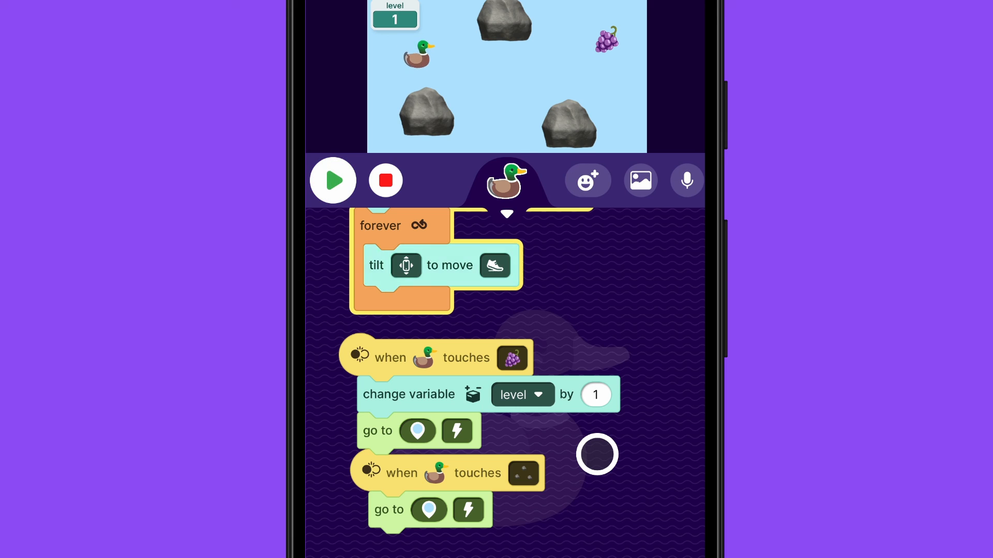